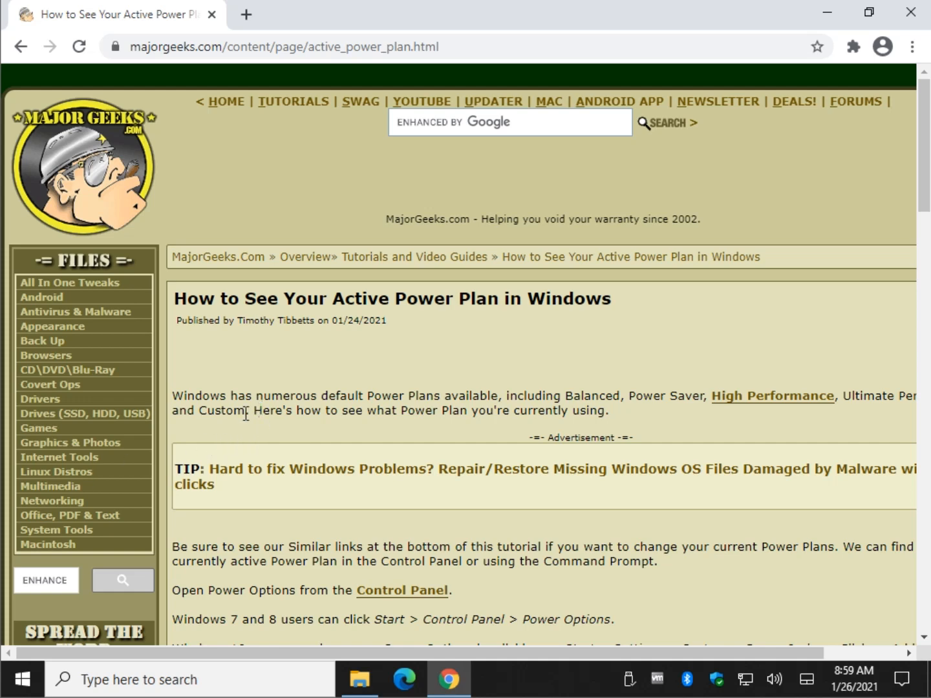
{"action": "mouse_move", "coordinate": [334, 410]}
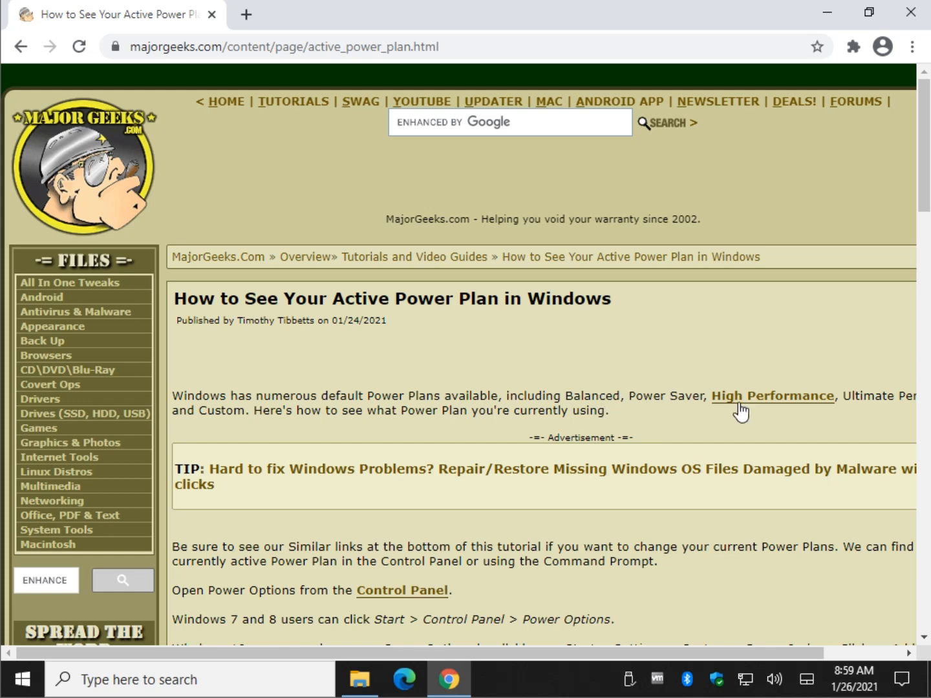
{"action": "mouse_move", "coordinate": [453, 455]}
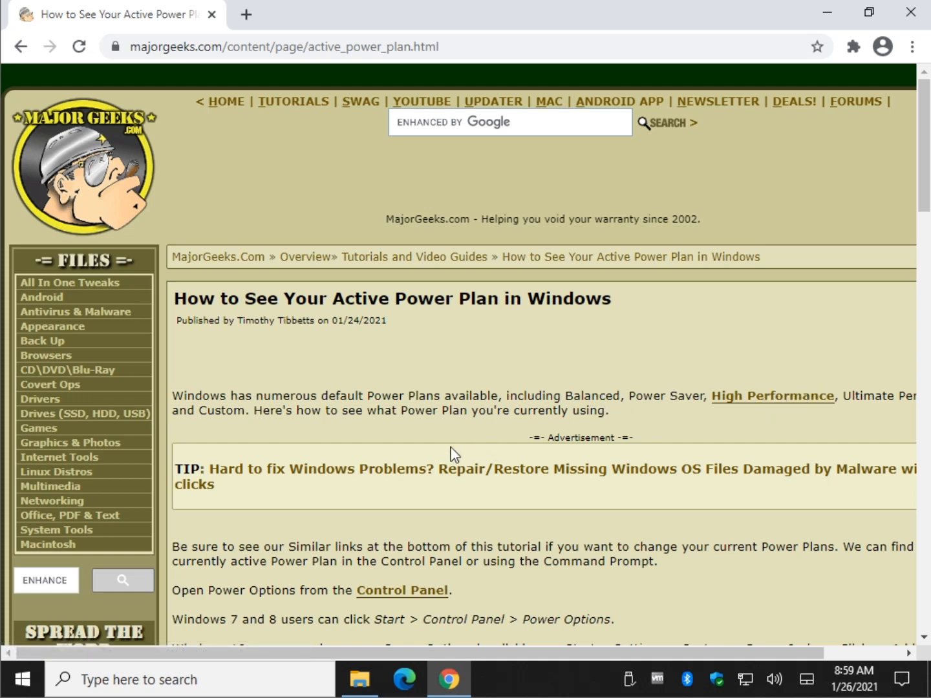
Scroll down through the MajorGeeks article on checking the active power plan.
{"action": "scroll", "scroll_direction": "down", "scroll_amount": 3}
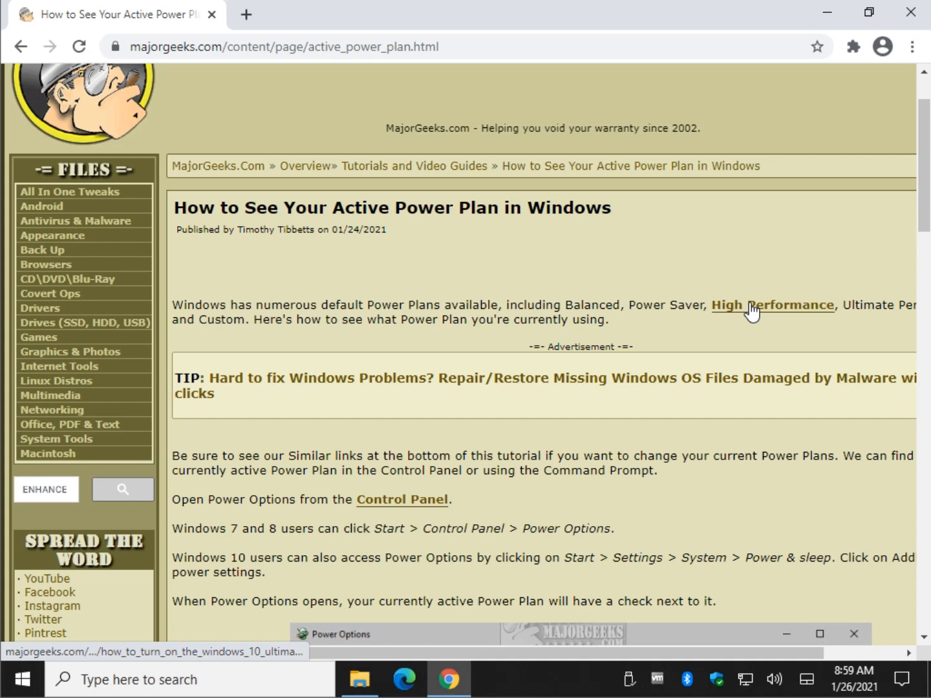
{"action": "mouse_move", "coordinate": [883, 95]}
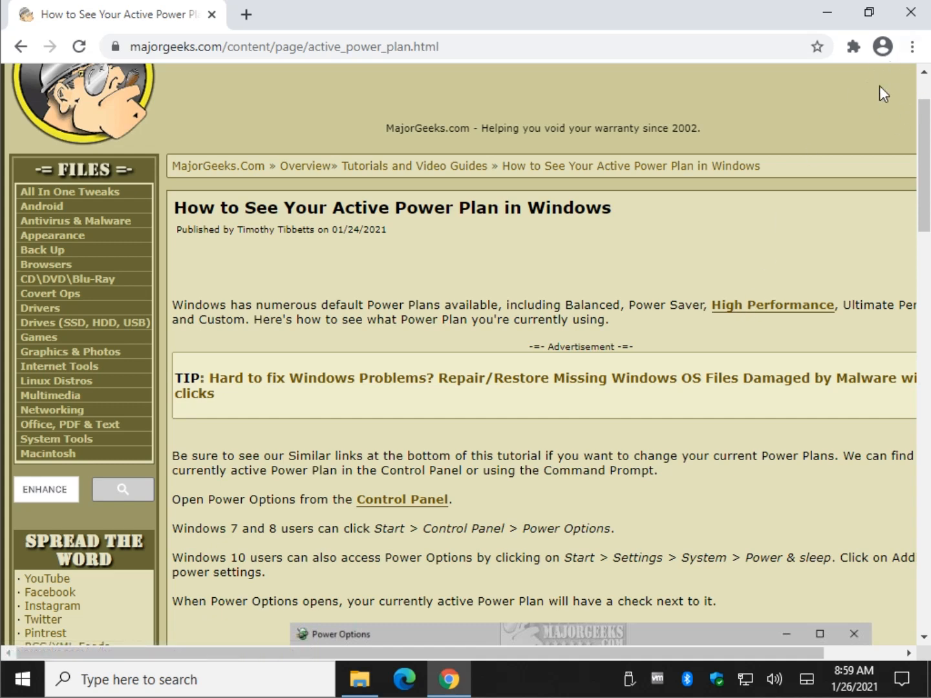
{"action": "mouse_move", "coordinate": [401, 499]}
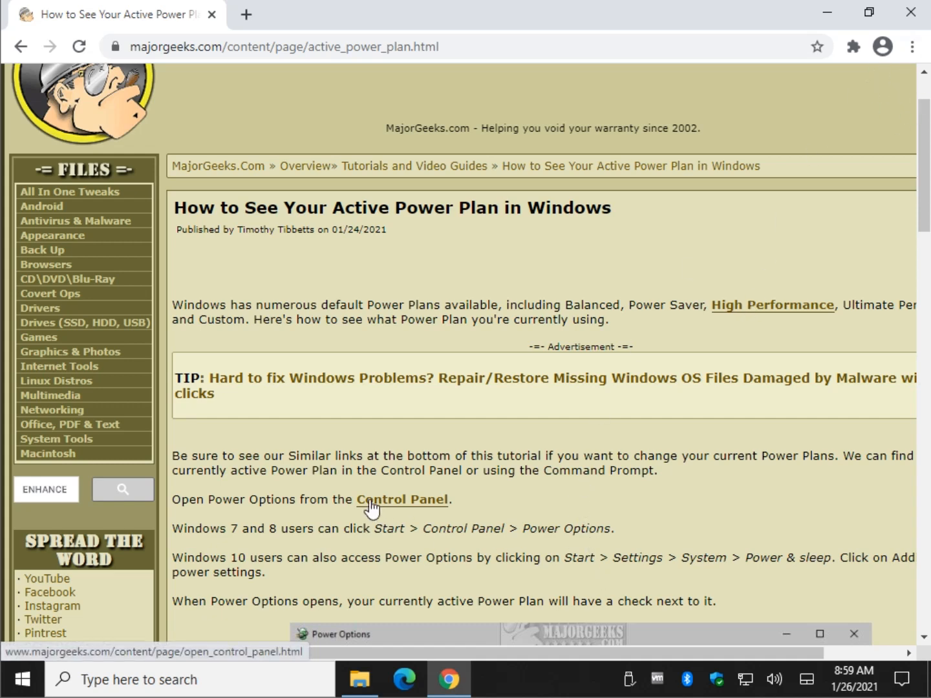
{"action": "mouse_move", "coordinate": [644, 357]}
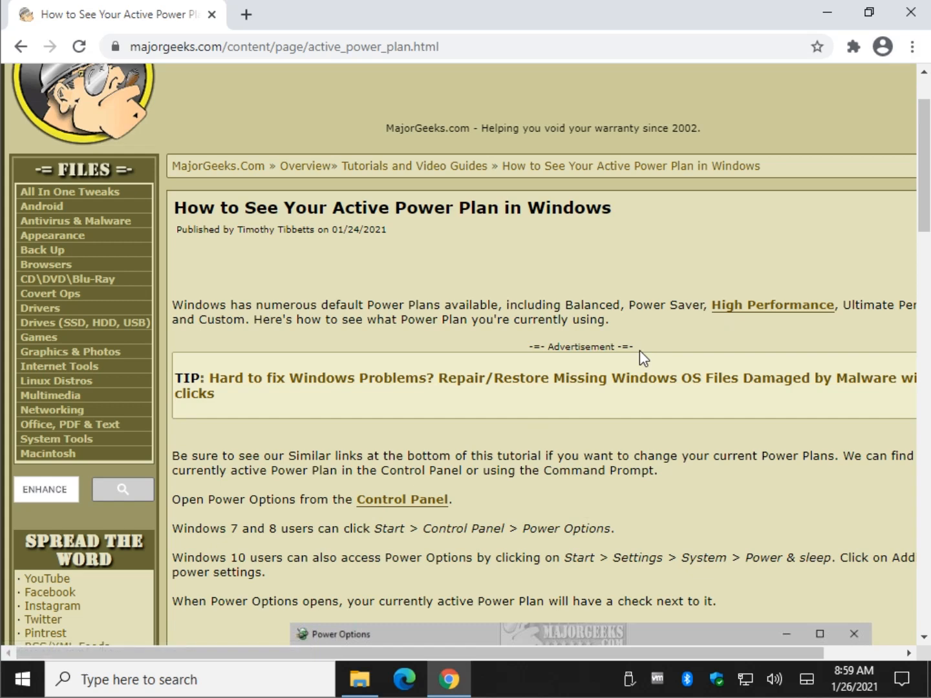
{"action": "mouse_move", "coordinate": [432, 445]}
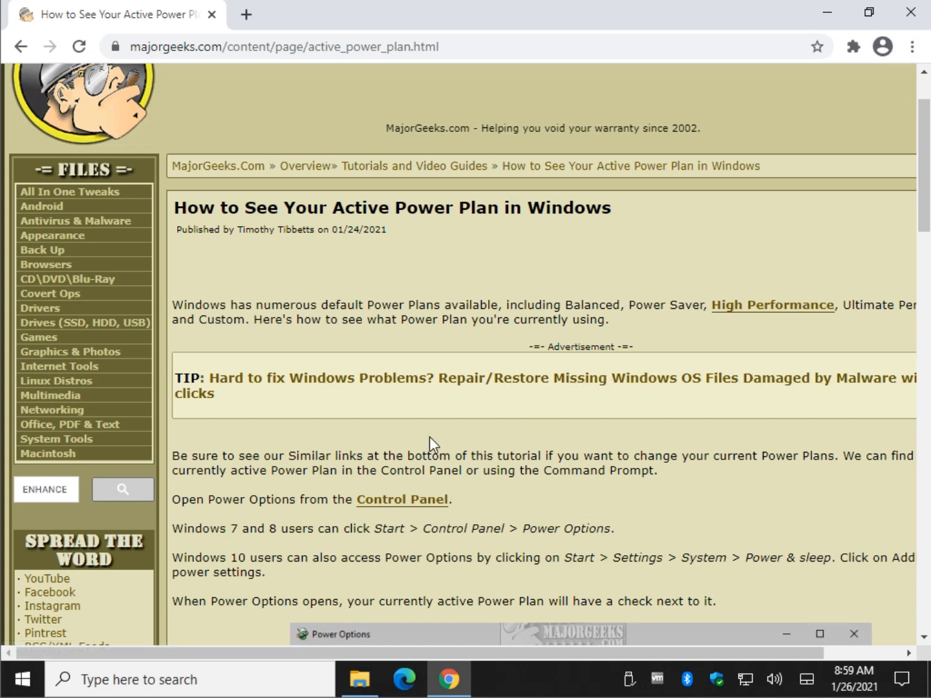
{"action": "scroll", "scroll_direction": "down", "scroll_amount": 3}
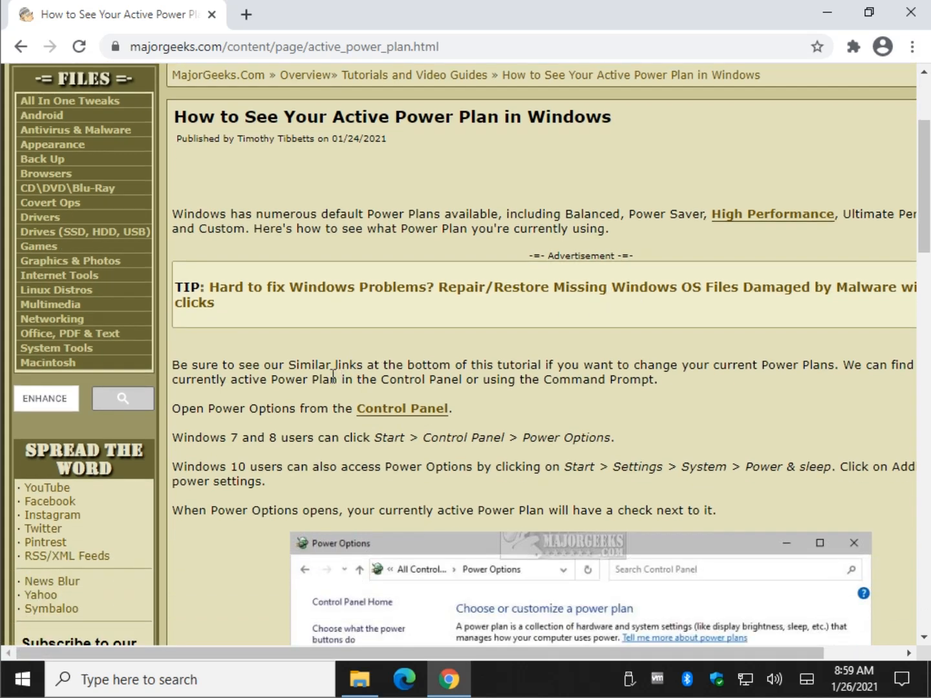
{"action": "scroll", "scroll_direction": "down", "scroll_amount": 3}
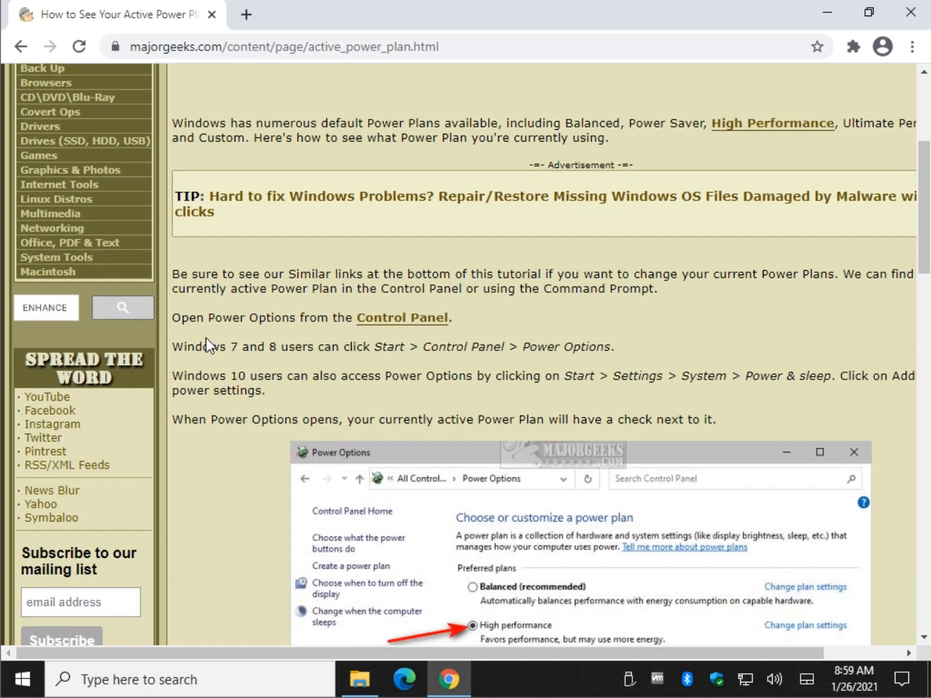
{"action": "mouse_move", "coordinate": [295, 348]}
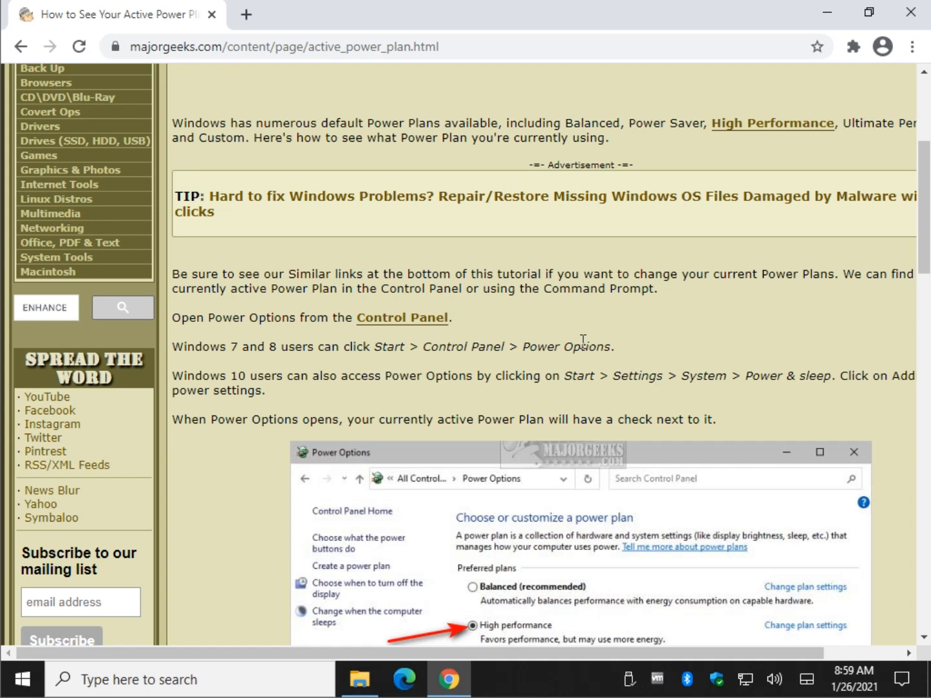
{"action": "scroll", "scroll_direction": "down", "scroll_amount": 3}
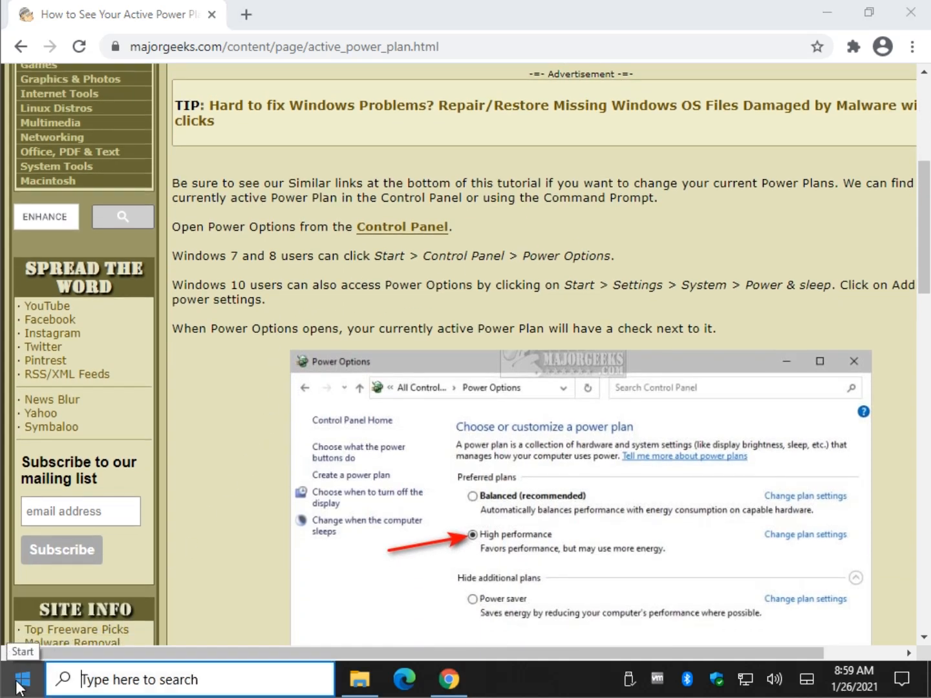
From Start, reach the Power & sleep page in Windows Settings.
{"action": "left_click", "coordinate": [11, 680]}
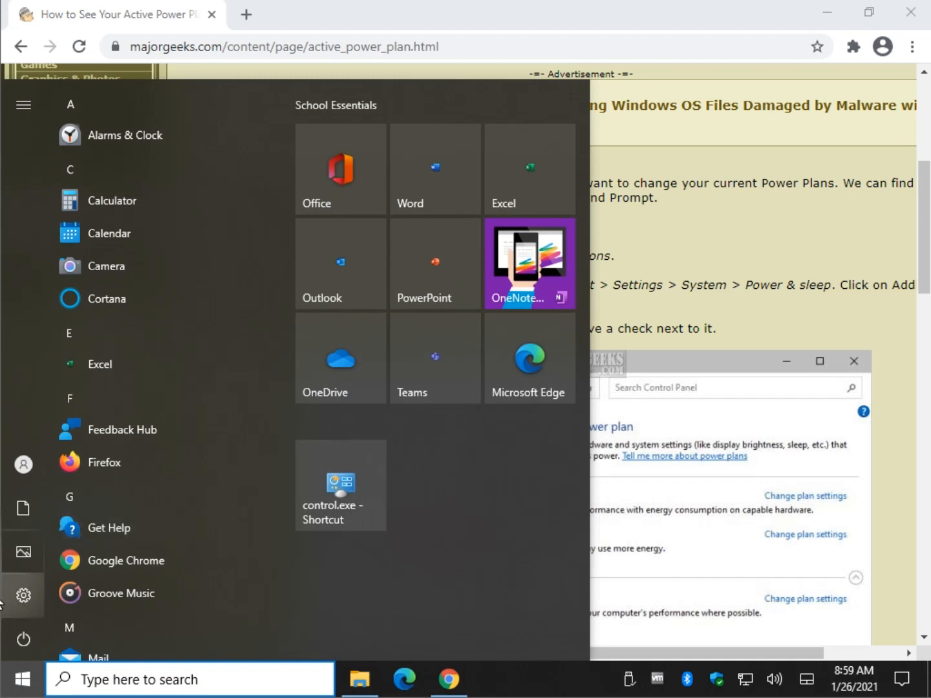
{"action": "left_click", "coordinate": [23, 595]}
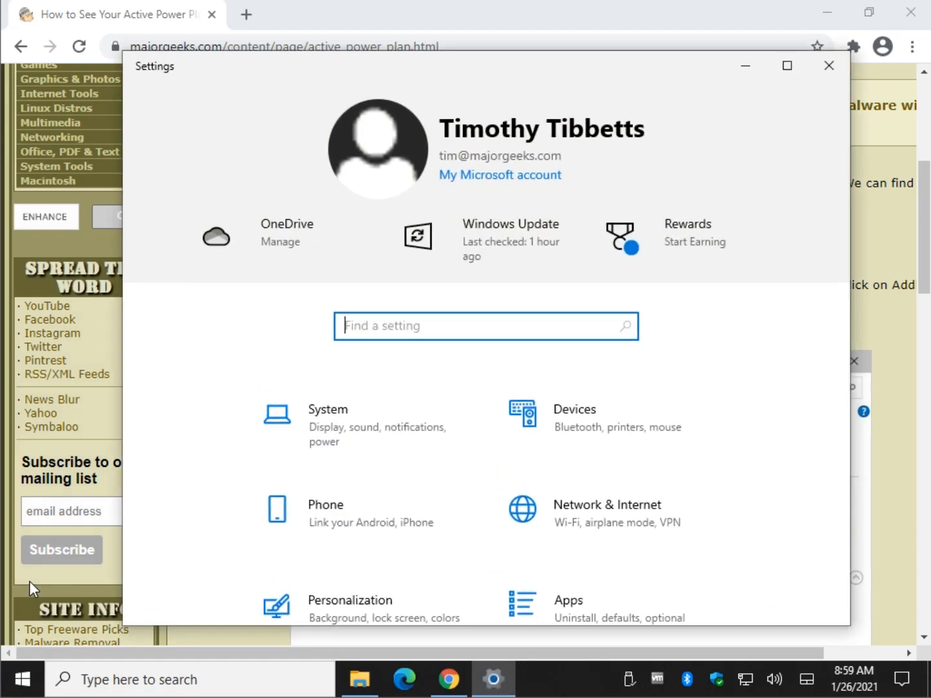
{"action": "mouse_move", "coordinate": [393, 442]}
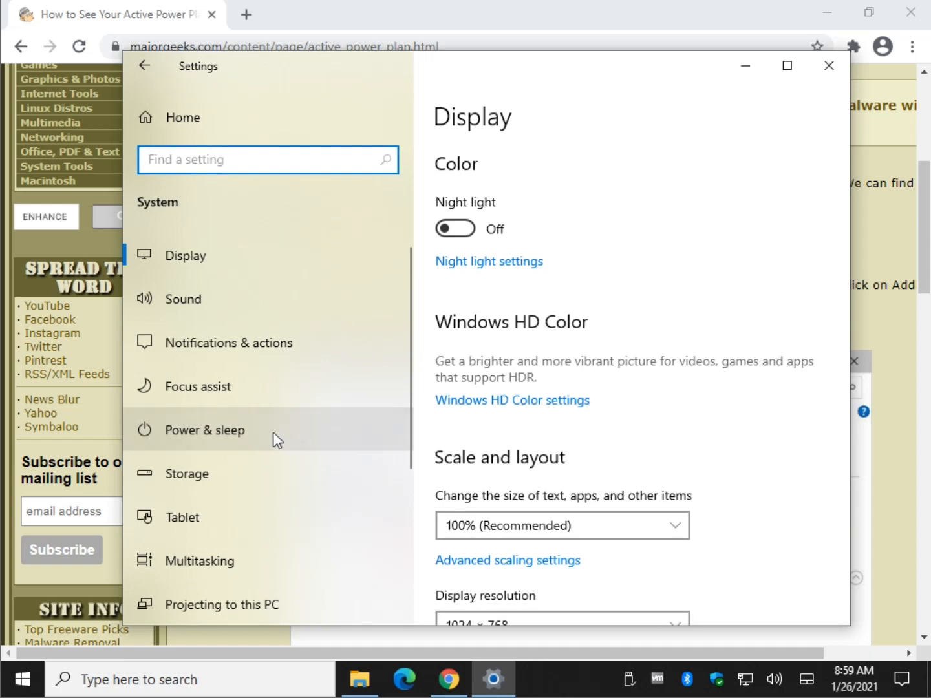
{"action": "left_click", "coordinate": [204, 430]}
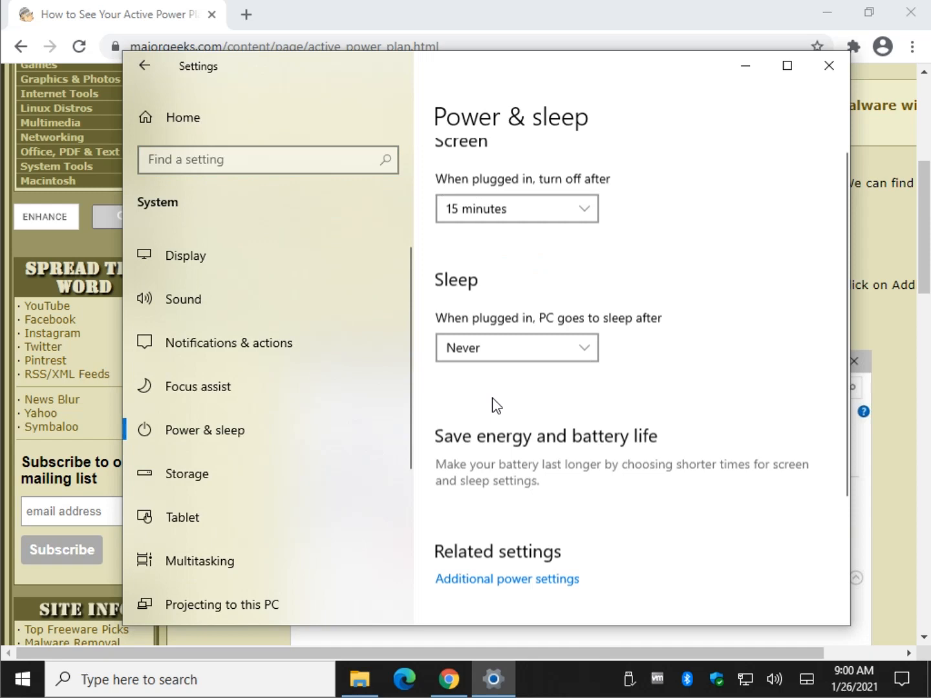
{"action": "left_click", "coordinate": [827, 65]}
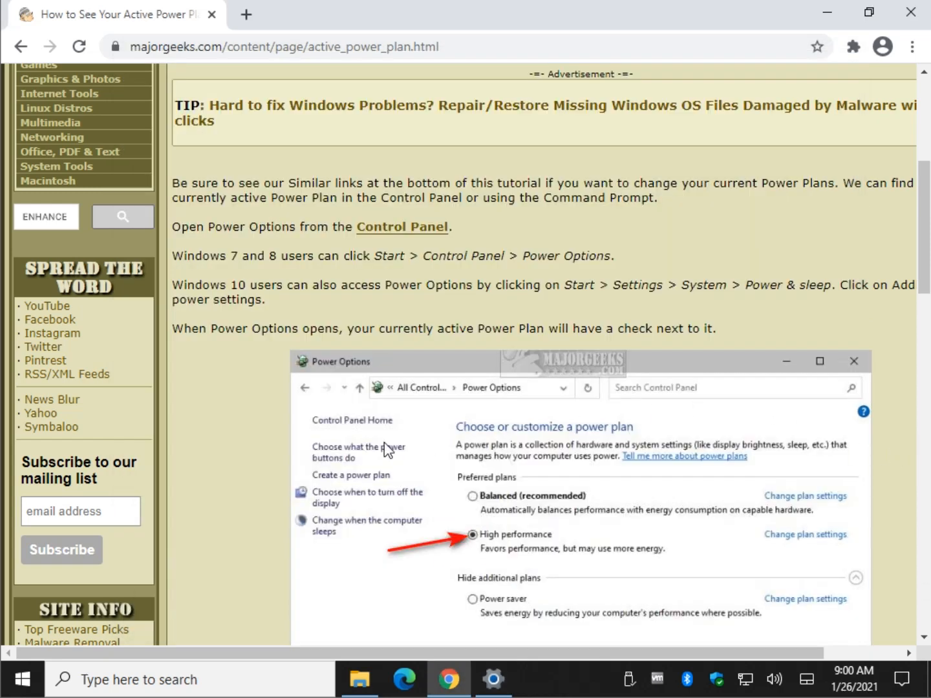
{"action": "mouse_move", "coordinate": [369, 688]}
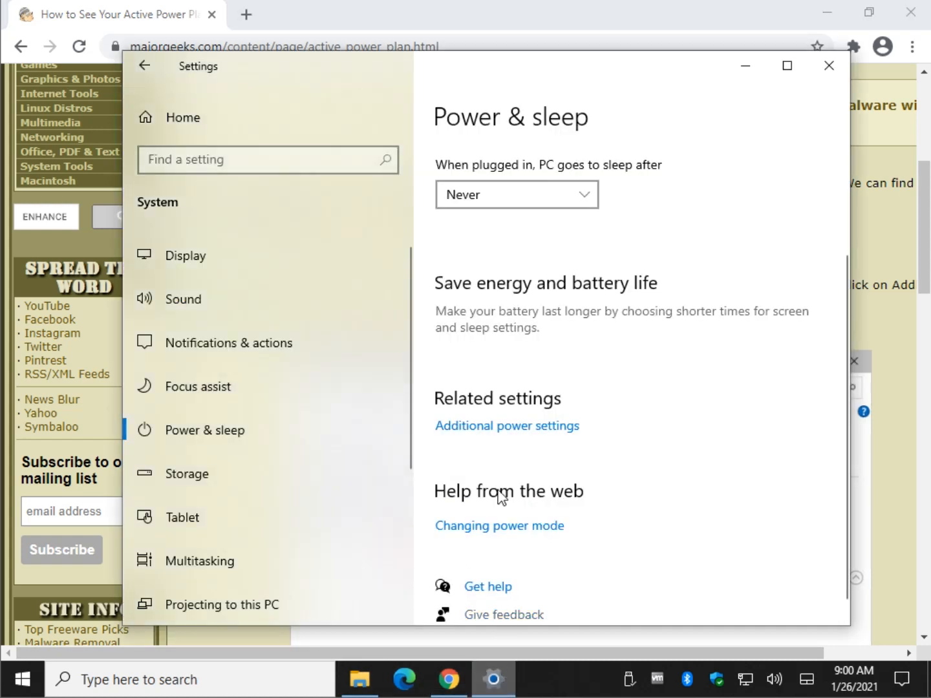
{"action": "mouse_move", "coordinate": [491, 429]}
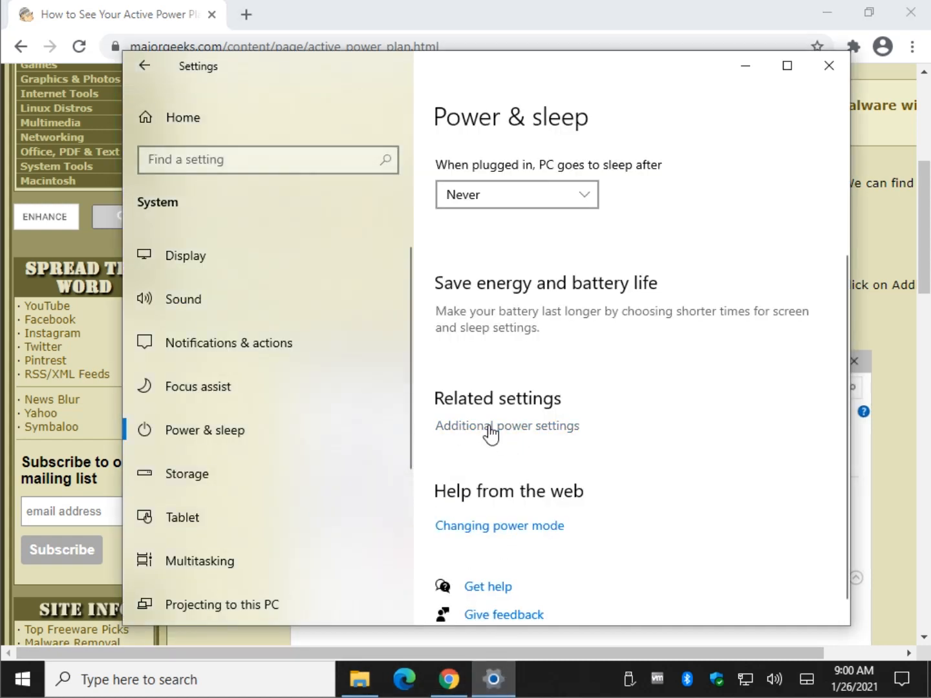
From Power & sleep, reach the High performance plan's advanced settings in Power Options.
{"action": "left_click", "coordinate": [507, 426]}
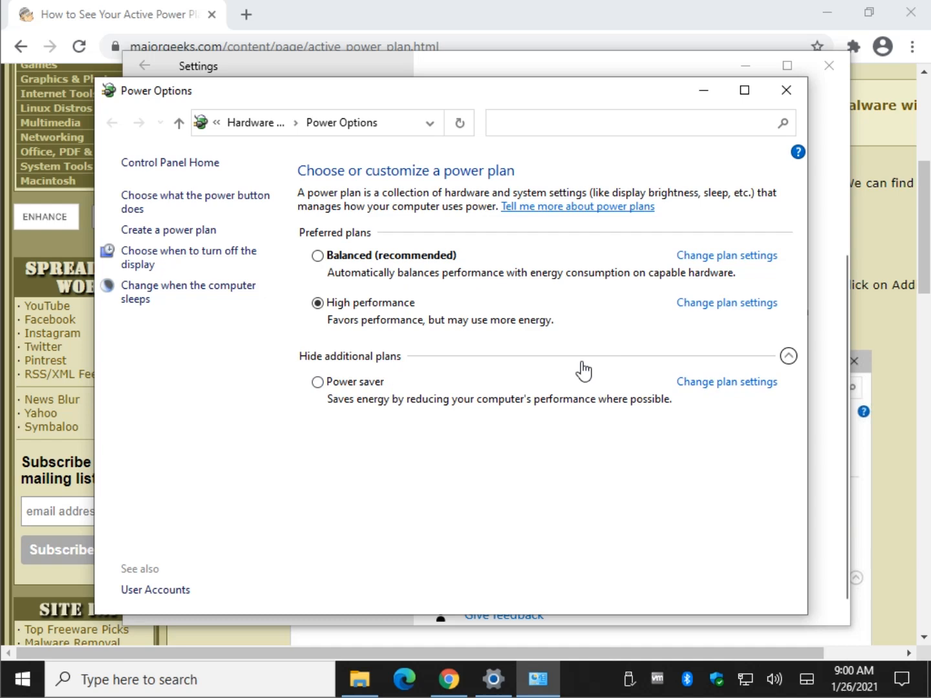
{"action": "mouse_move", "coordinate": [574, 362]}
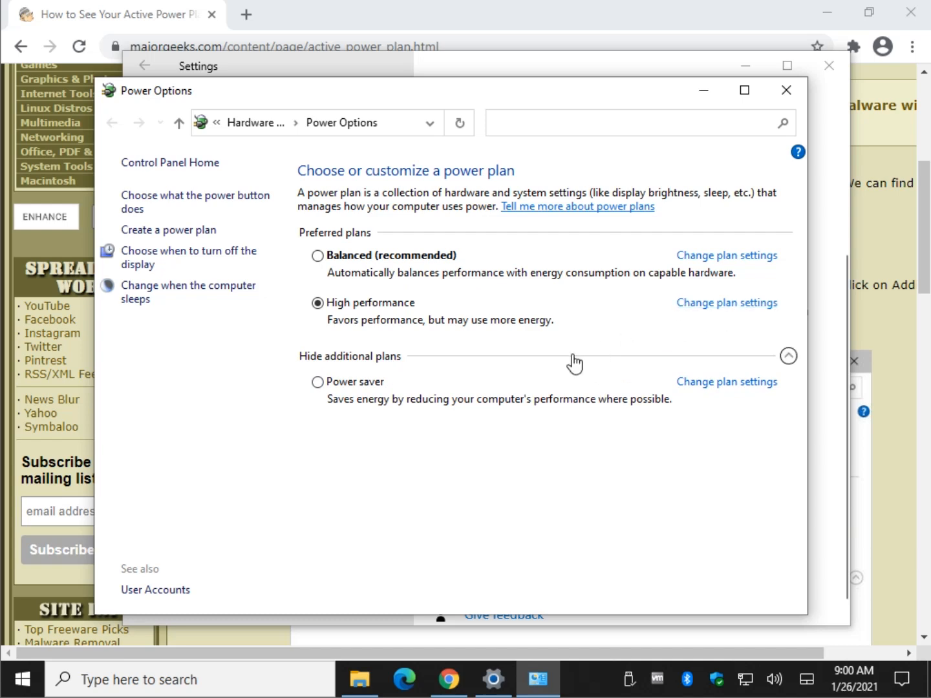
{"action": "left_click", "coordinate": [727, 303]}
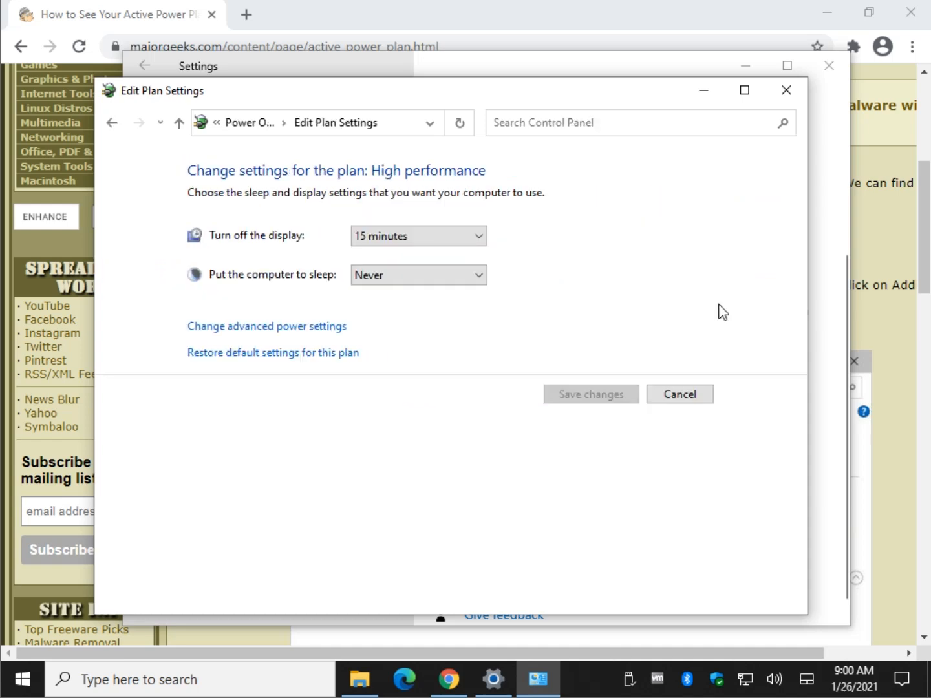
{"action": "mouse_move", "coordinate": [260, 330]}
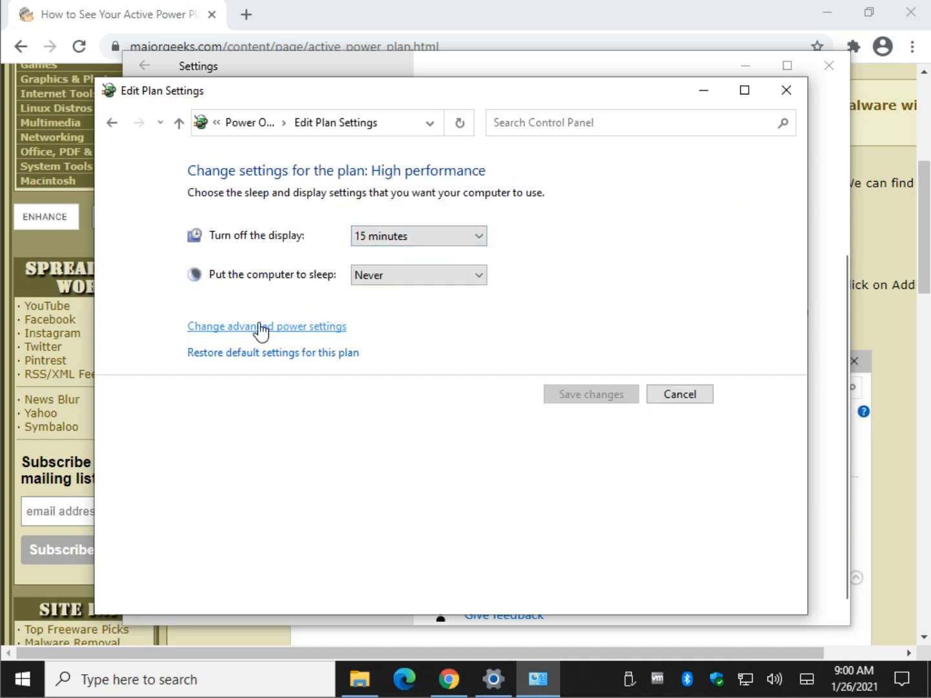
{"action": "left_click", "coordinate": [266, 326]}
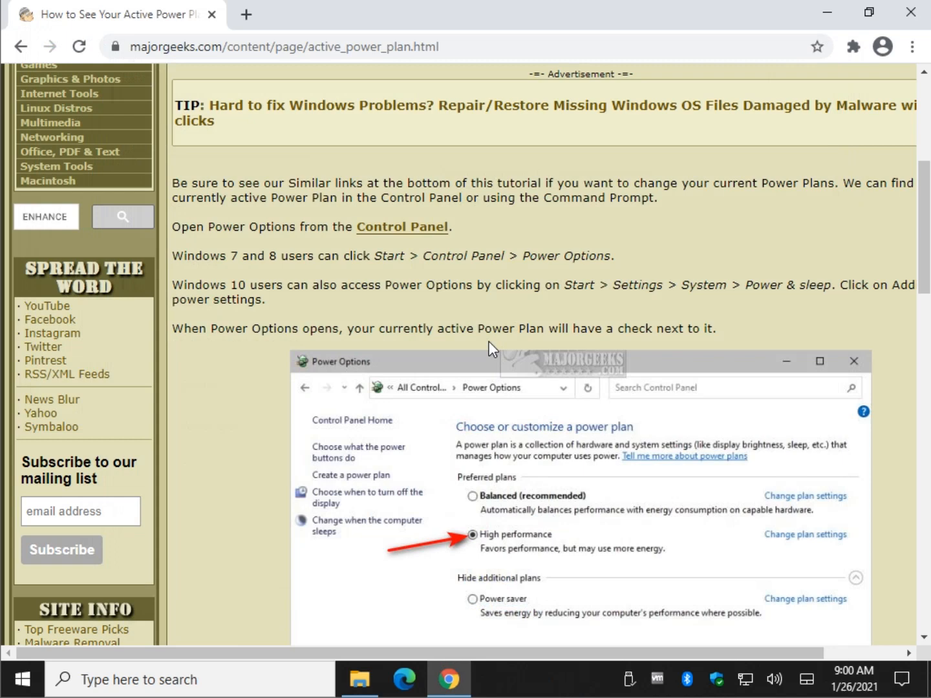
Search the taskbar for Control Panel so it appears as best match.
{"action": "scroll", "scroll_direction": "down", "scroll_amount": 3}
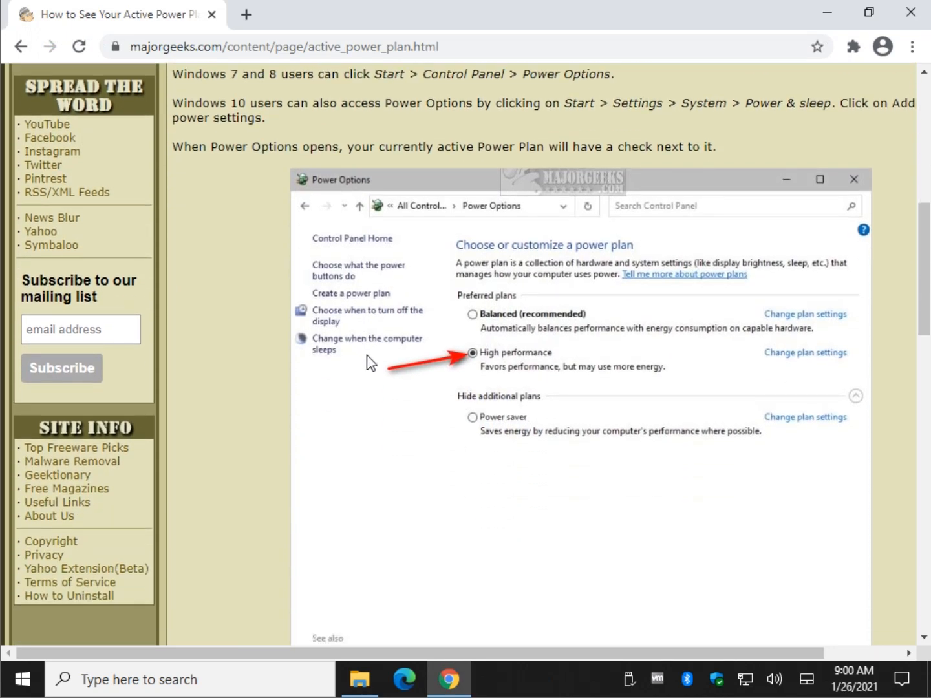
{"action": "left_click", "coordinate": [23, 679]}
{"action": "type", "text": "control"}
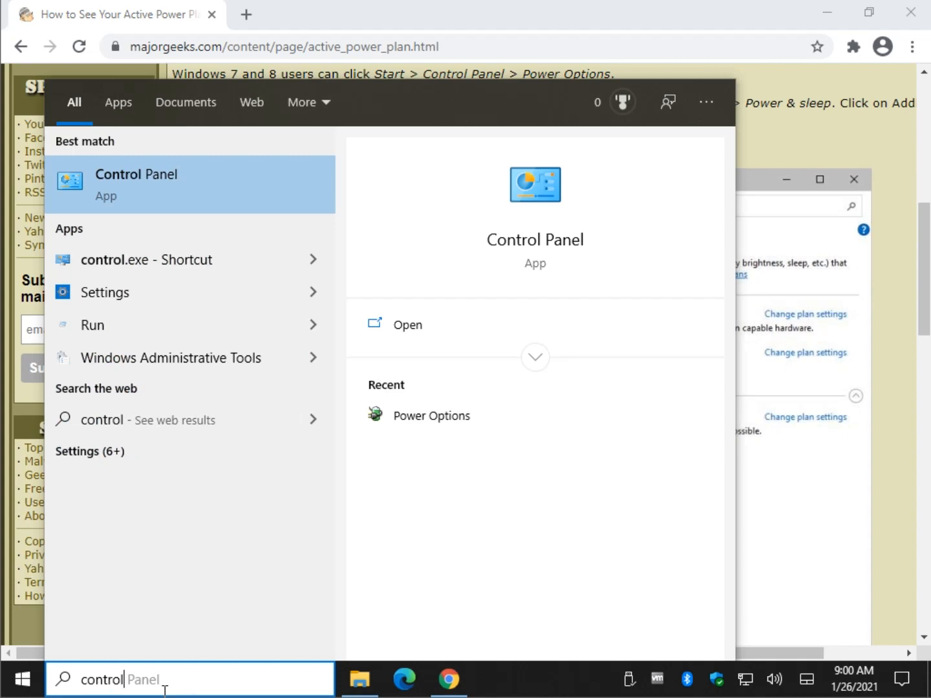
Show all Control Panel items as large icons and go to Power Options.
{"action": "left_click", "coordinate": [136, 183]}
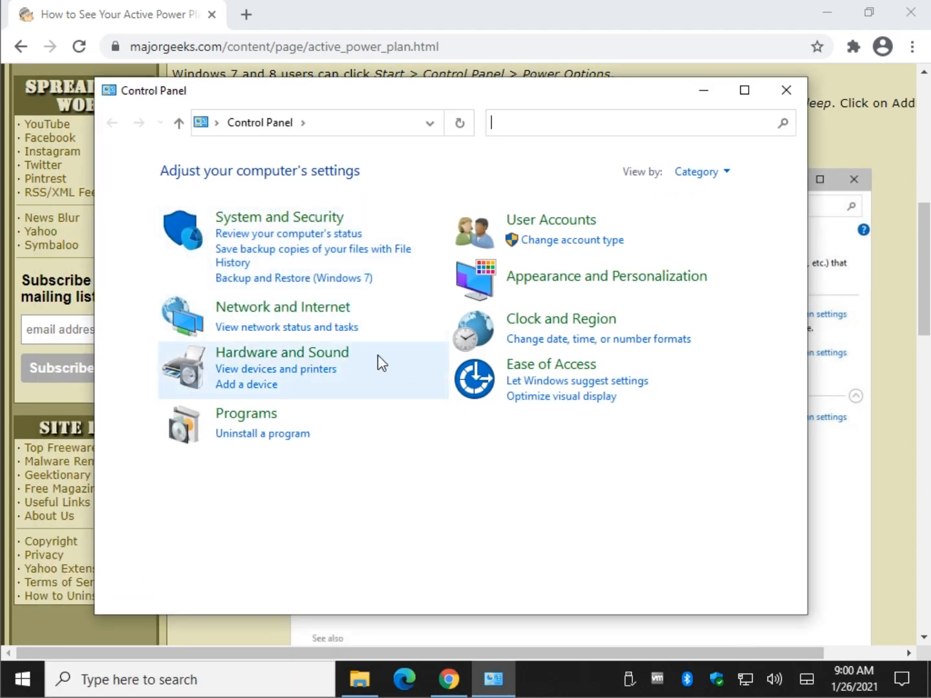
{"action": "mouse_move", "coordinate": [282, 351]}
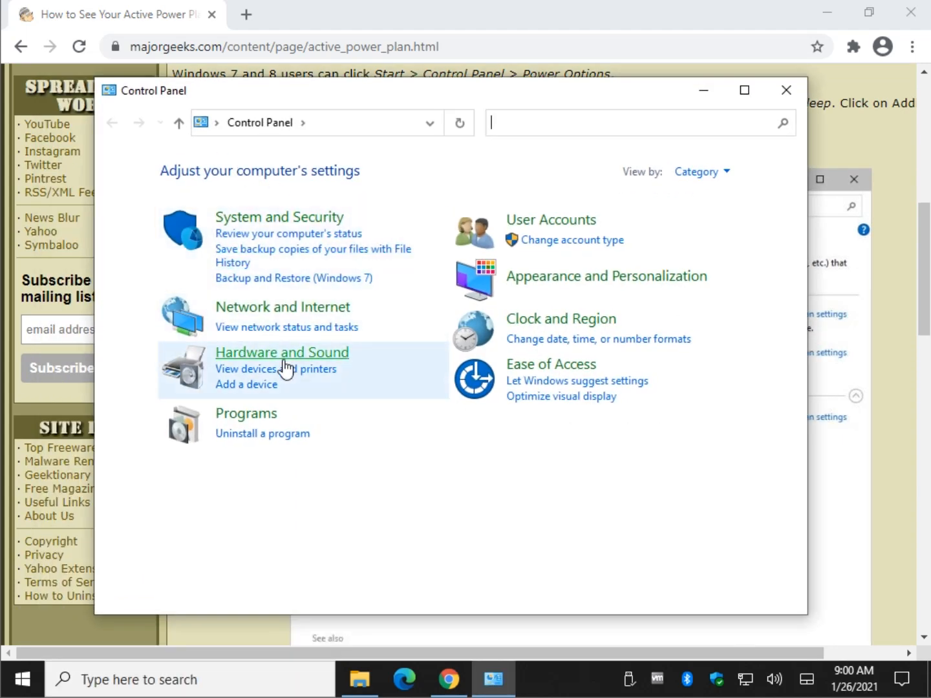
{"action": "left_click", "coordinate": [700, 171]}
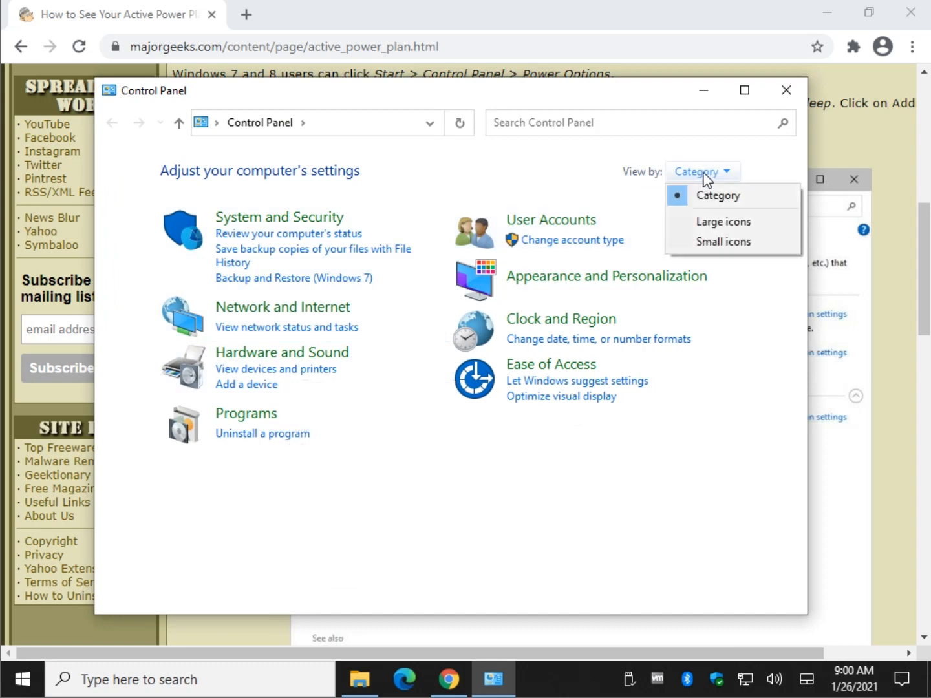
{"action": "mouse_move", "coordinate": [724, 223]}
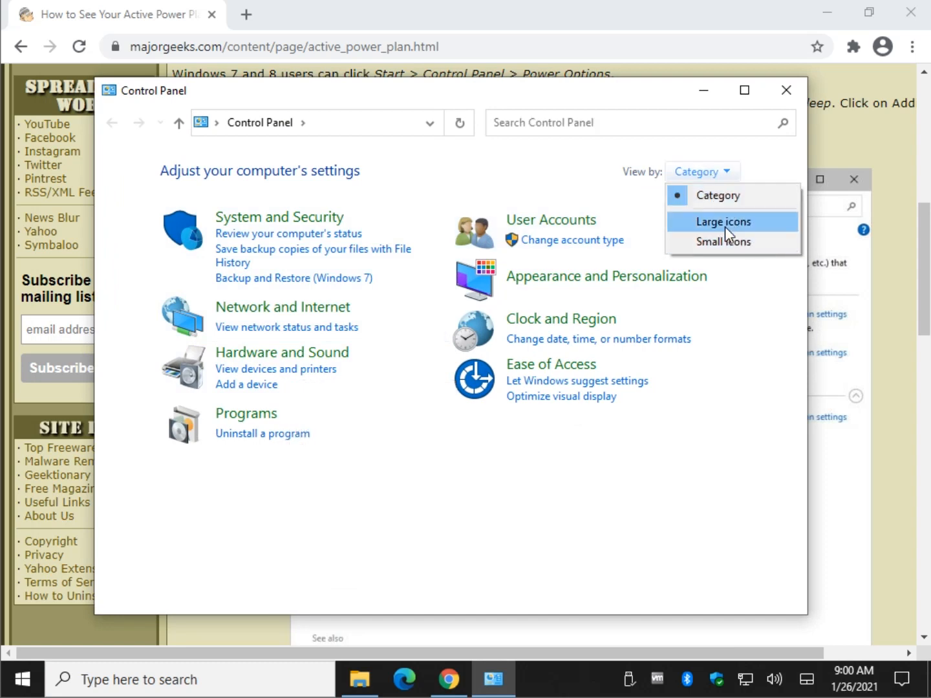
{"action": "left_click", "coordinate": [722, 222]}
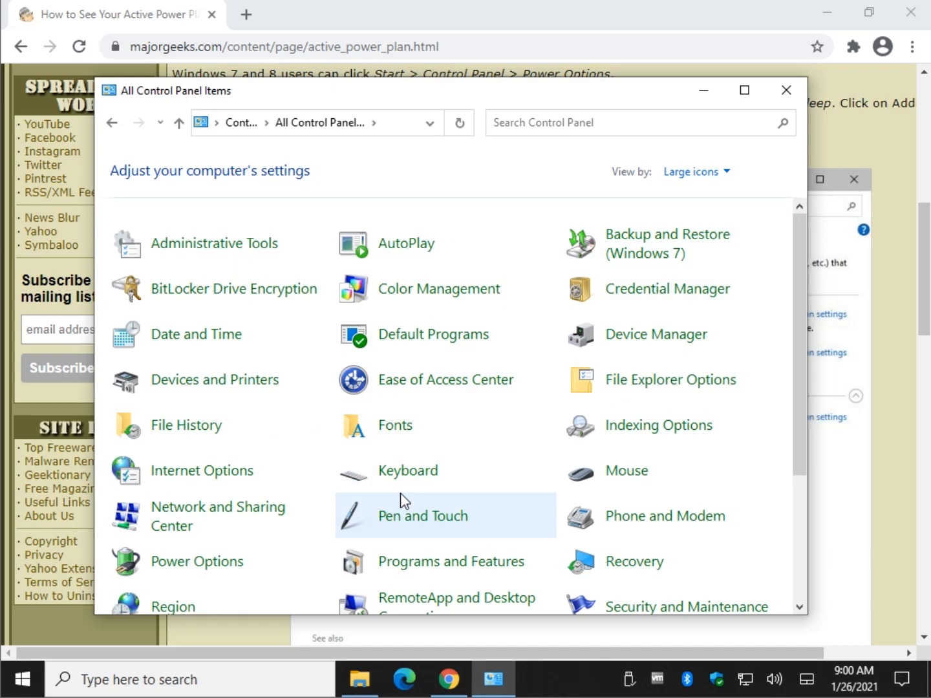
{"action": "mouse_move", "coordinate": [297, 481]}
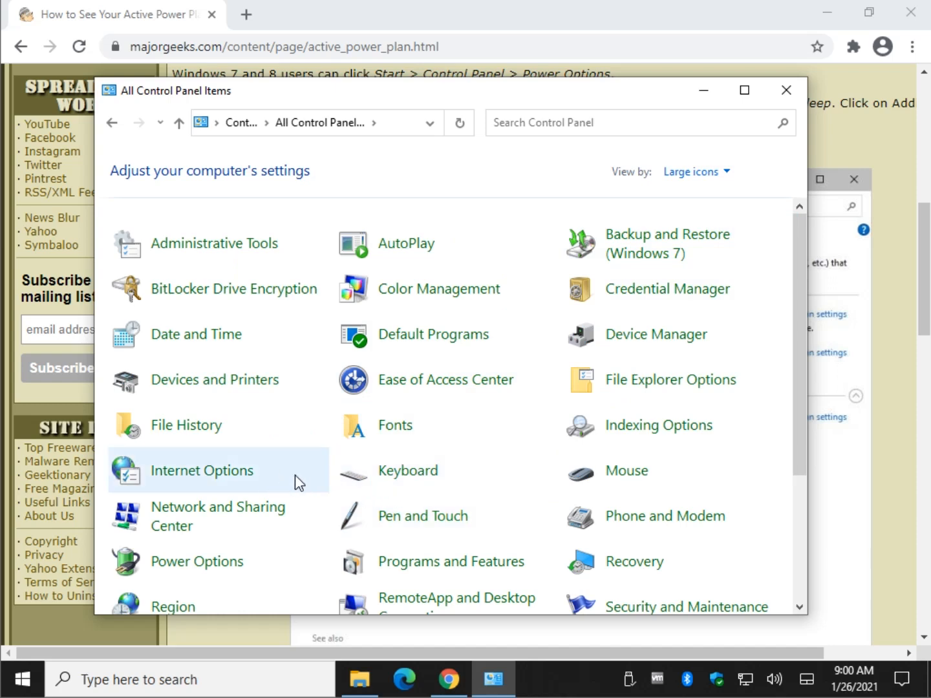
{"action": "mouse_move", "coordinate": [196, 561]}
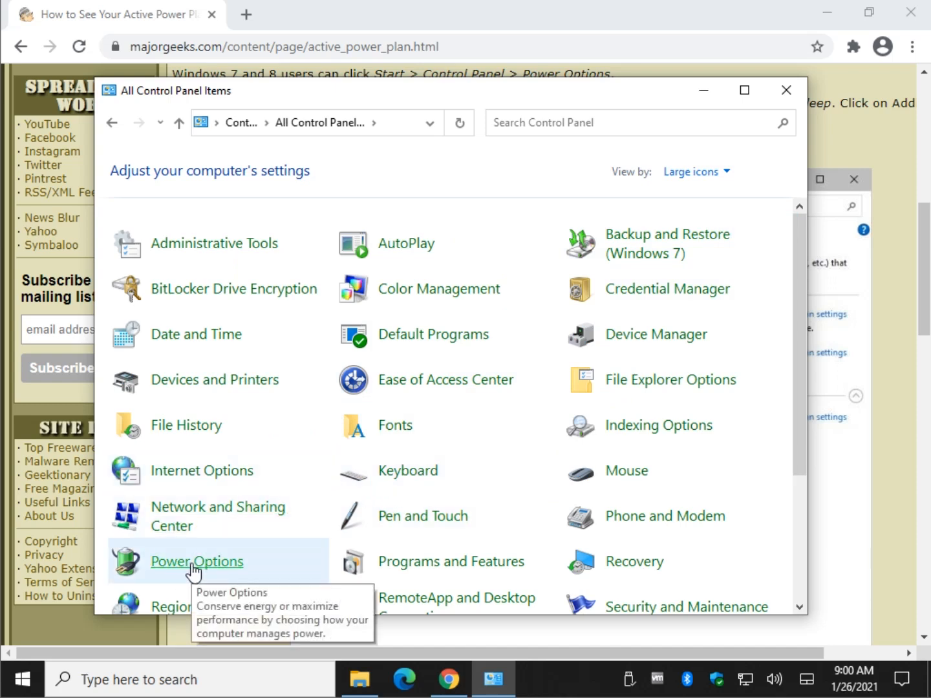
{"action": "left_click", "coordinate": [197, 561]}
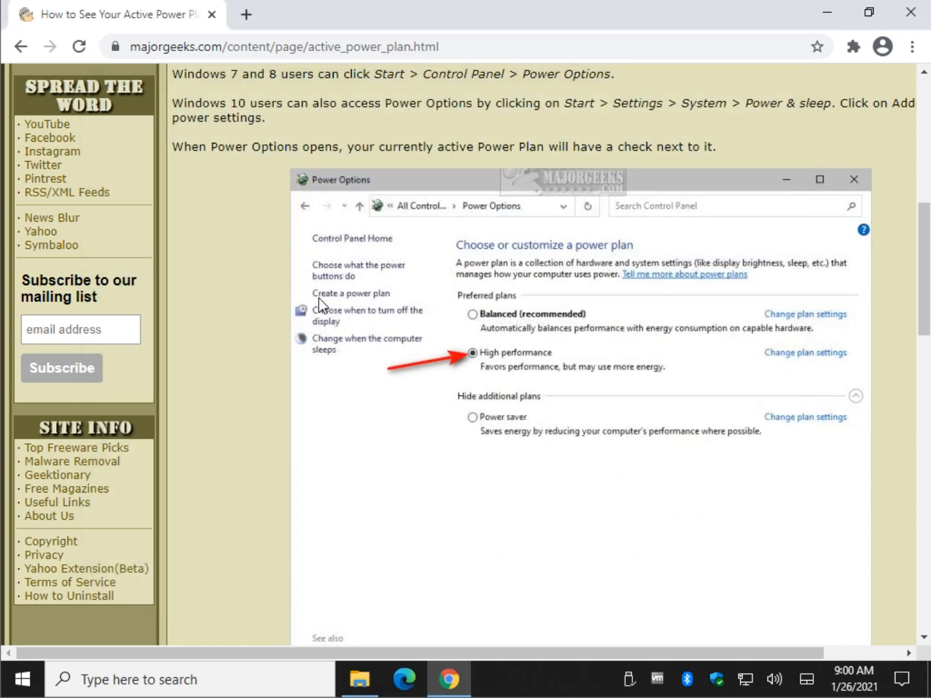
Select the article's powercfg /GetActiveScheme command text and bring up its copy options.
{"action": "scroll", "scroll_direction": "down", "scroll_amount": 3}
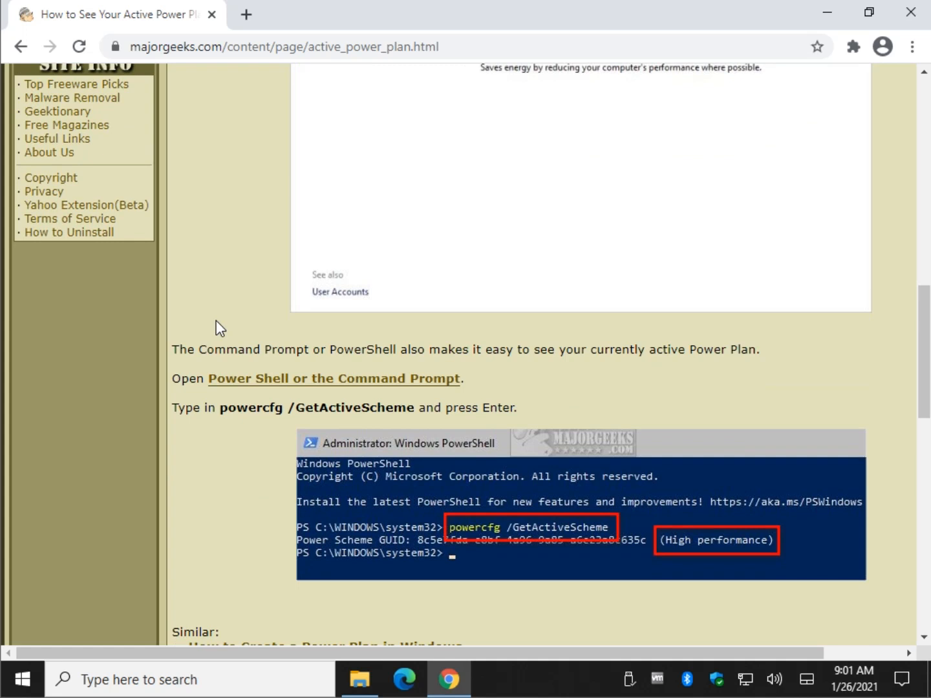
{"action": "mouse_move", "coordinate": [145, 277]}
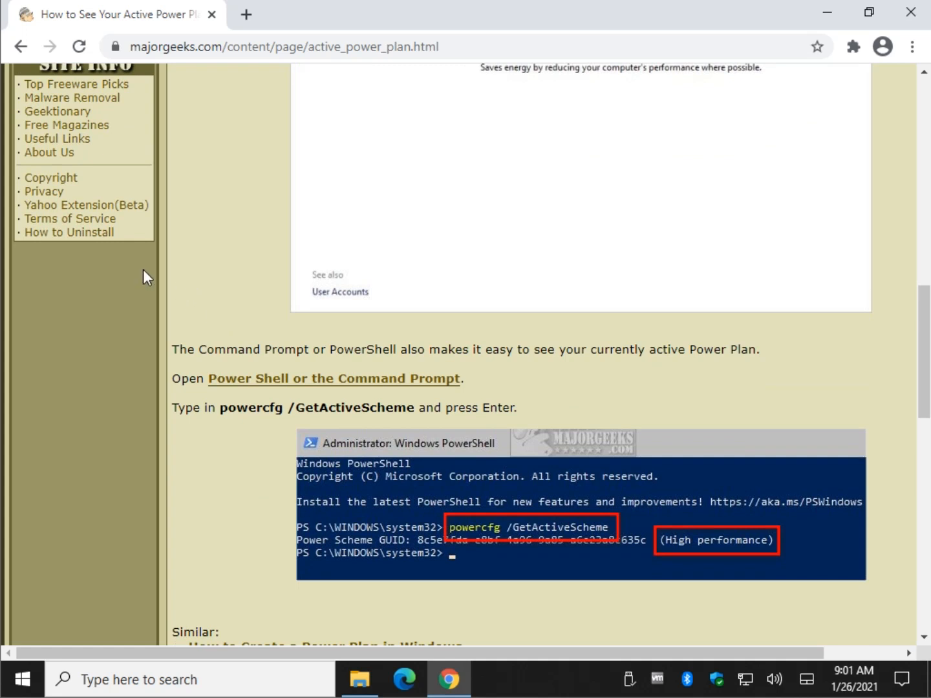
{"action": "scroll", "scroll_direction": "down", "scroll_amount": 3}
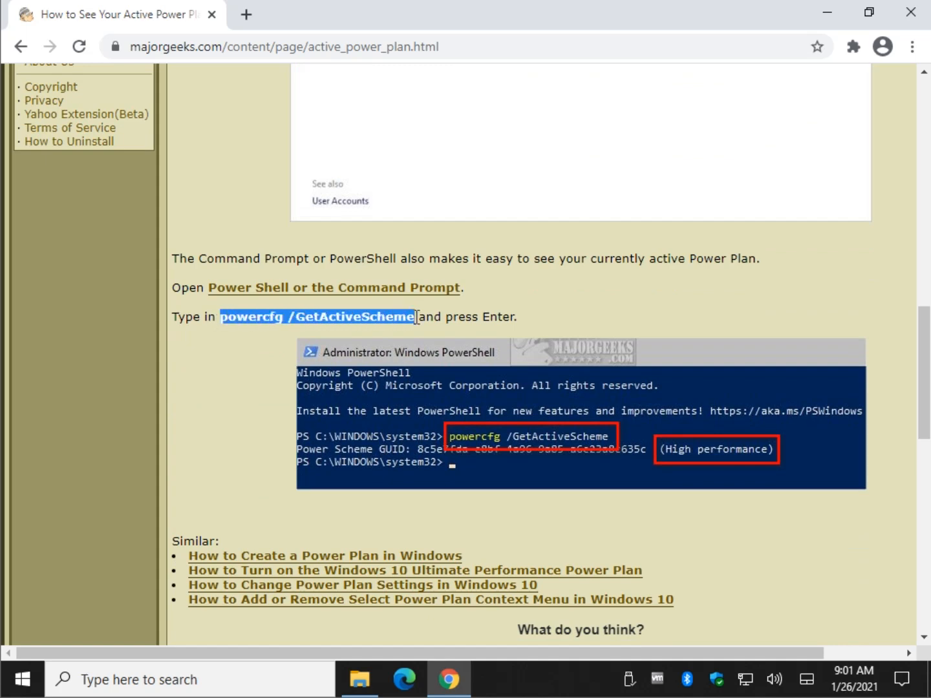
{"action": "left_click", "coordinate": [241, 317]}
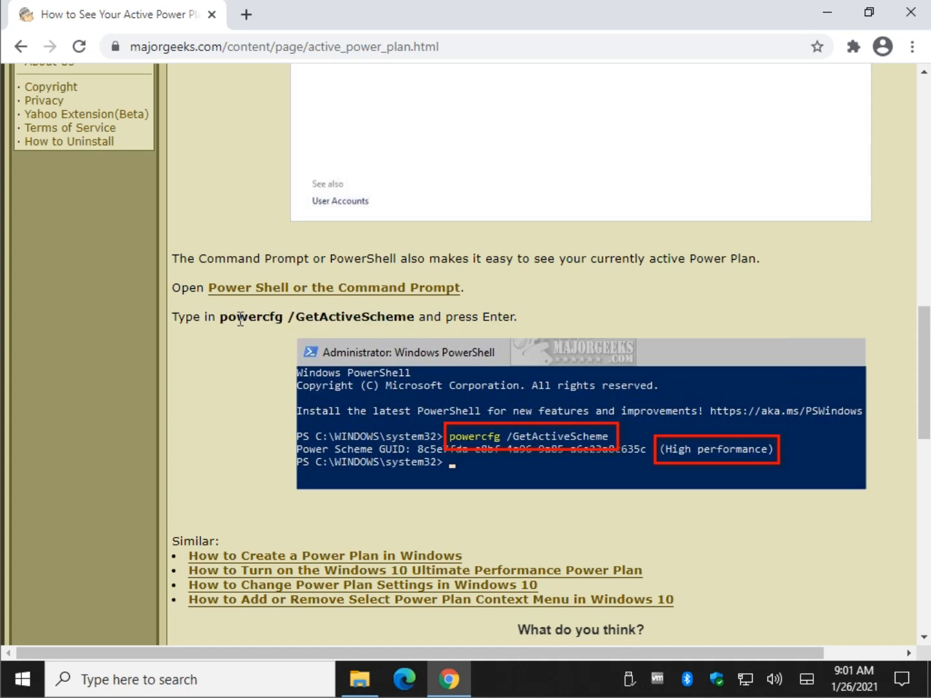
{"action": "mouse_move", "coordinate": [308, 333]}
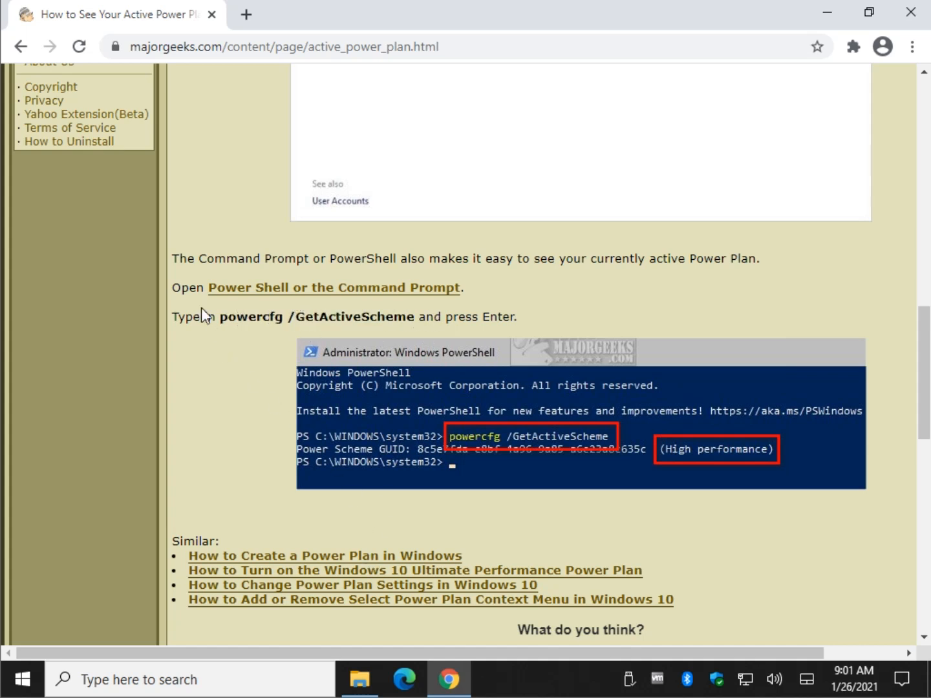
{"action": "left_click_drag", "start_coordinate": [219, 316], "coordinate": [517, 316]}
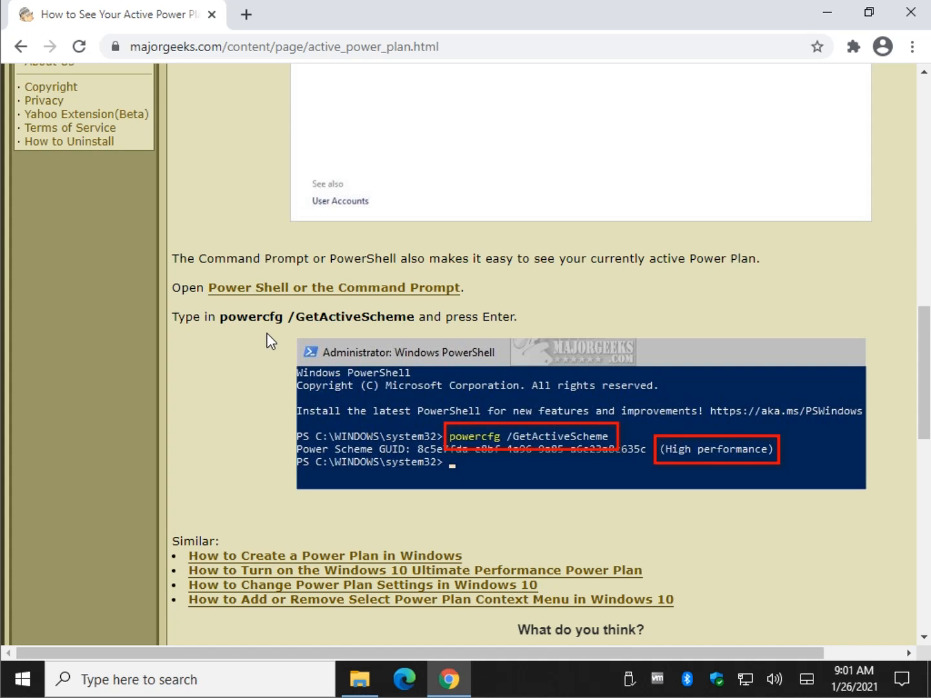
{"action": "mouse_move", "coordinate": [223, 321]}
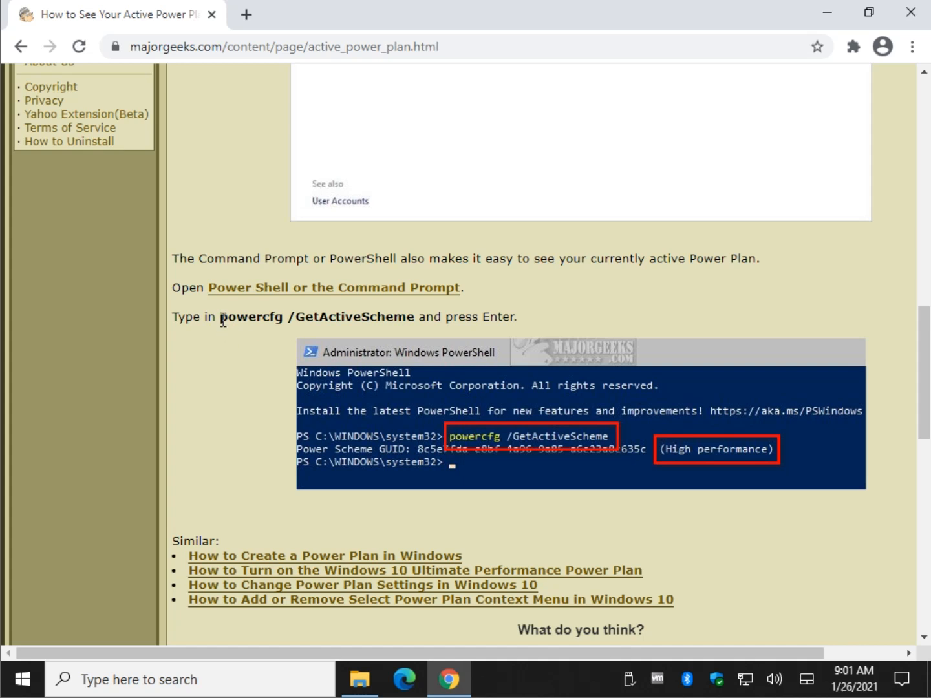
{"action": "left_click_drag", "start_coordinate": [222, 316], "coordinate": [411, 317]}
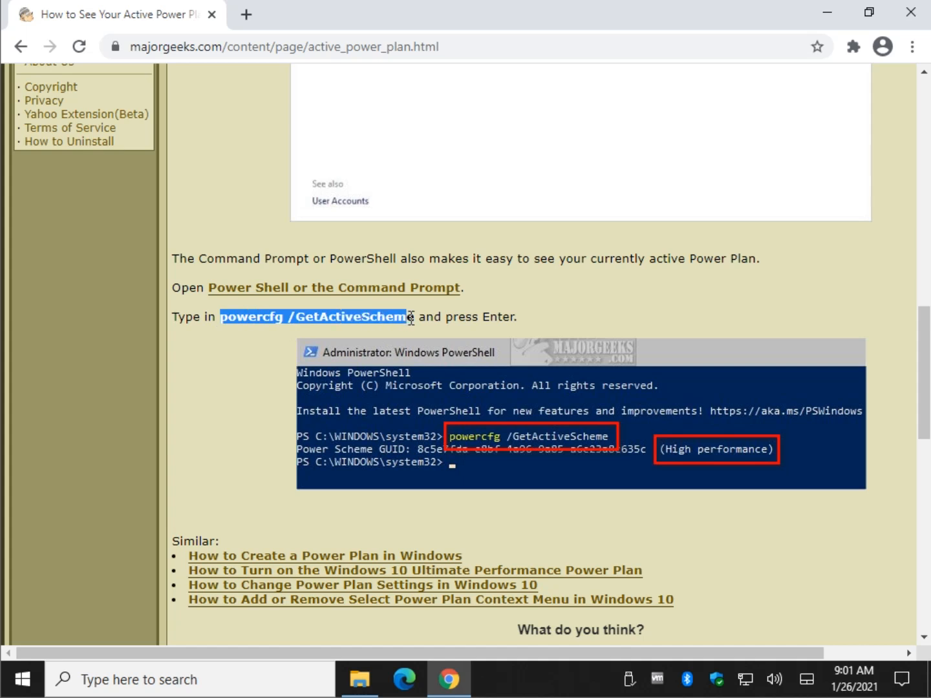
{"action": "right_click", "coordinate": [406, 321]}
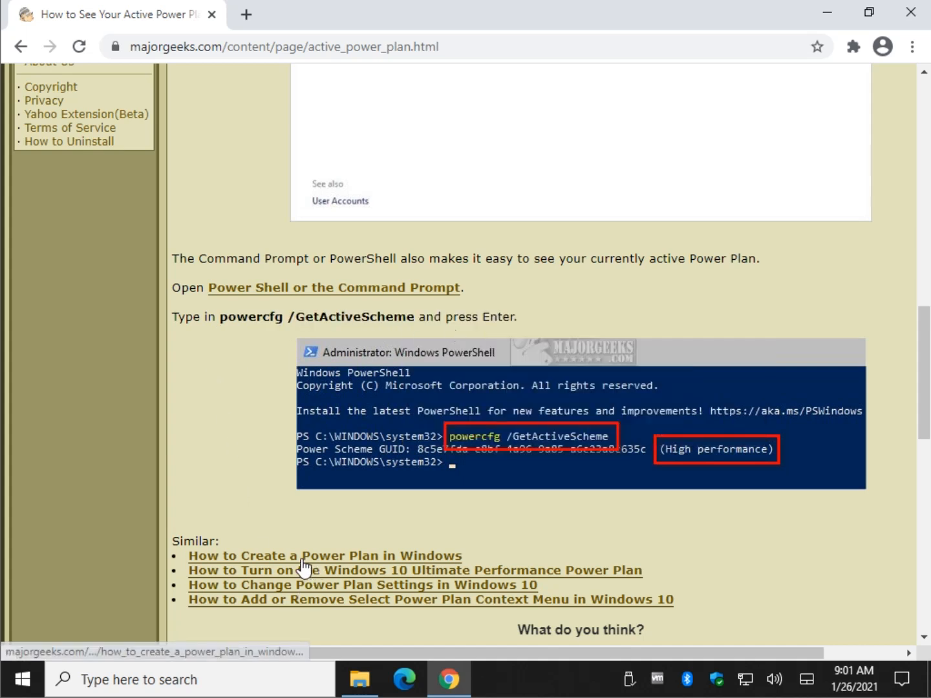
Bring up the Win+X quick links system menu from the Start button.
{"action": "right_click", "coordinate": [12, 681]}
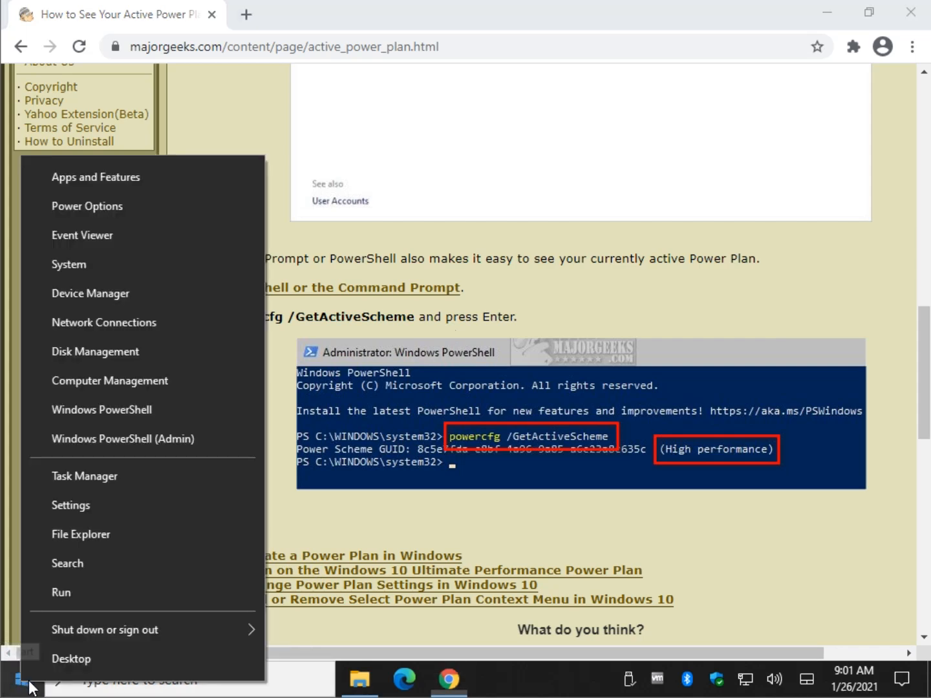
{"action": "mouse_move", "coordinate": [123, 419]}
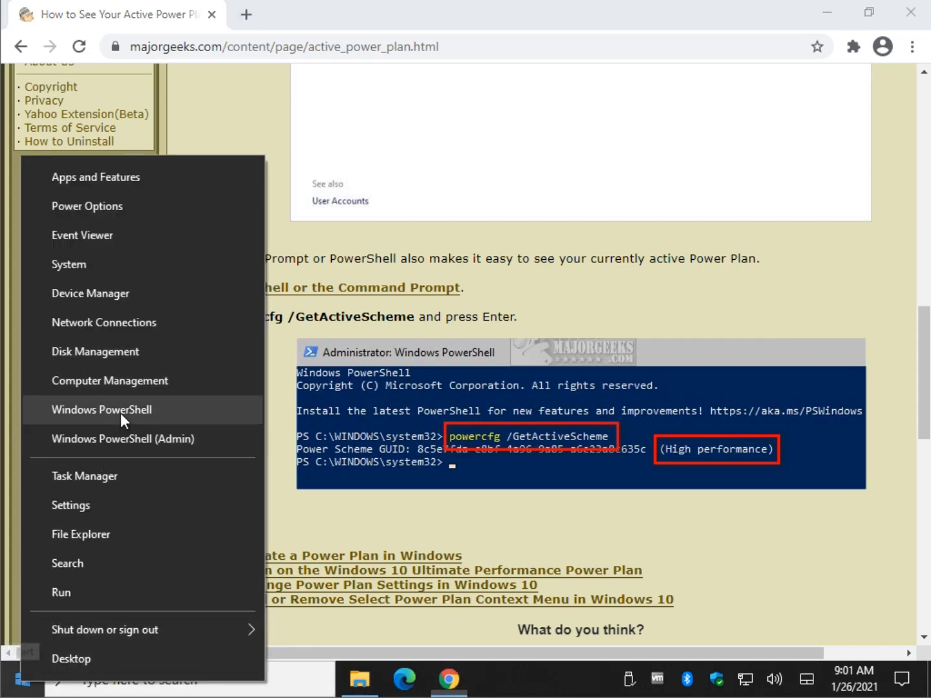
Launch Windows PowerShell and enter powercfg /GetActiveScheme.
{"action": "left_click", "coordinate": [101, 408]}
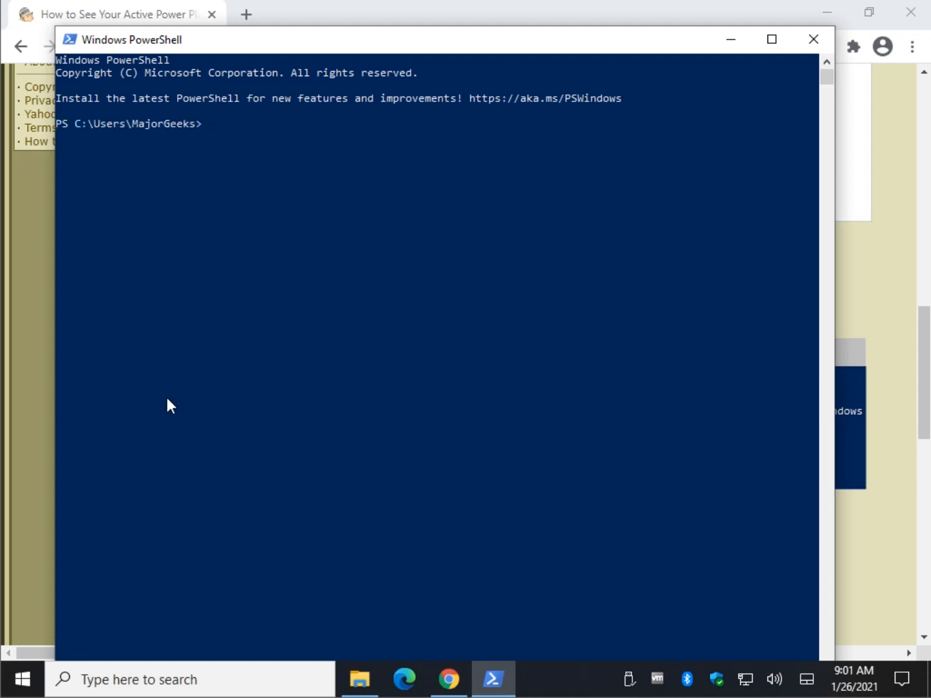
{"action": "type", "text": "powercfg /GetActiveScheme"}
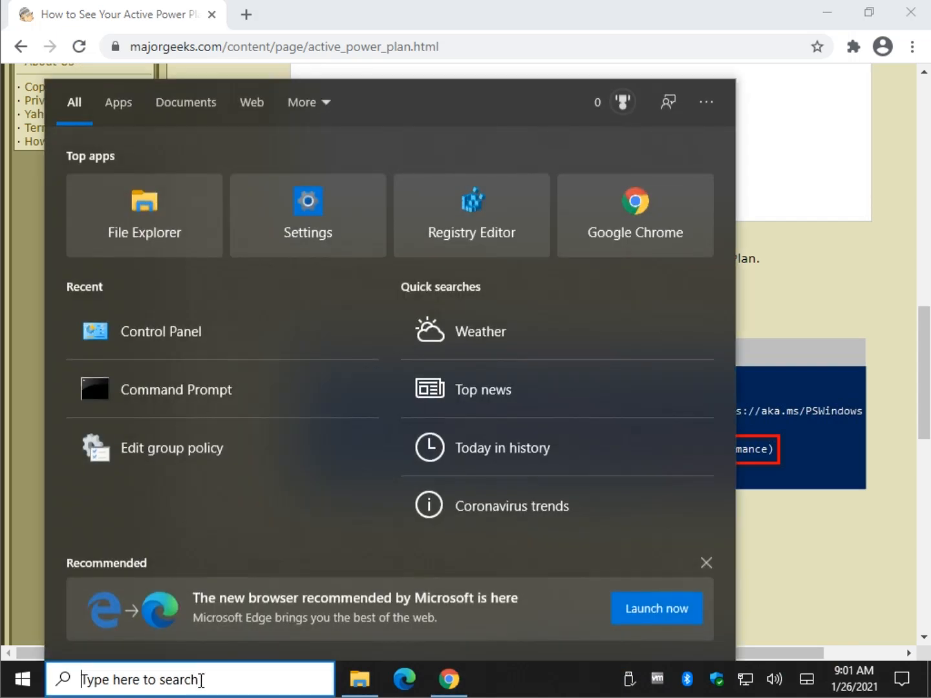
Start Command Prompt via 'cmd' and run powercfg /GetActiveScheme, reporting High performance.
{"action": "type", "text": "cmd"}
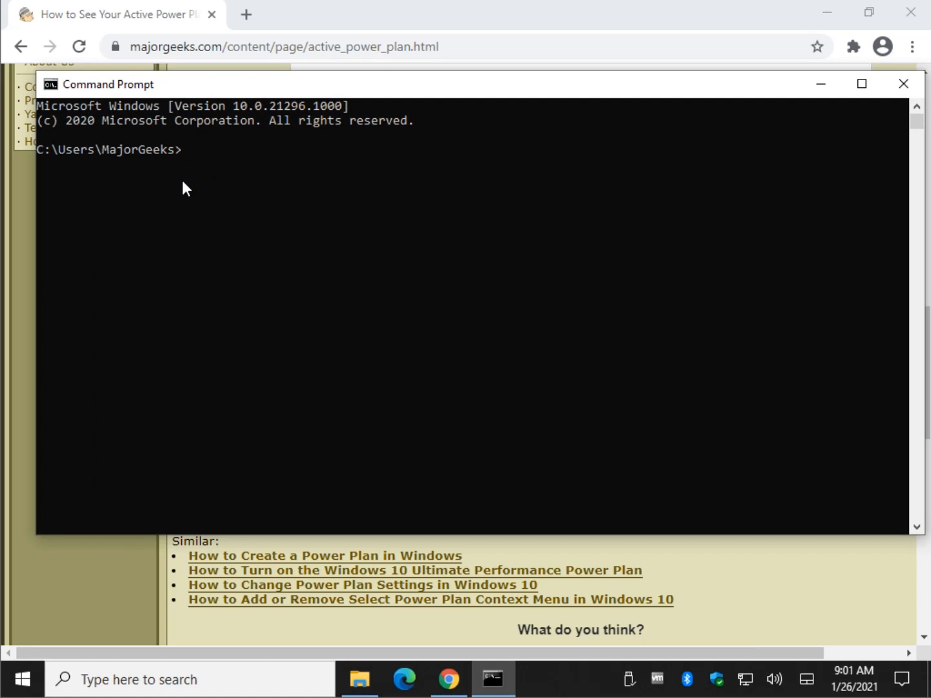
{"action": "type", "text": "powercfg /GetActiveScheme"}
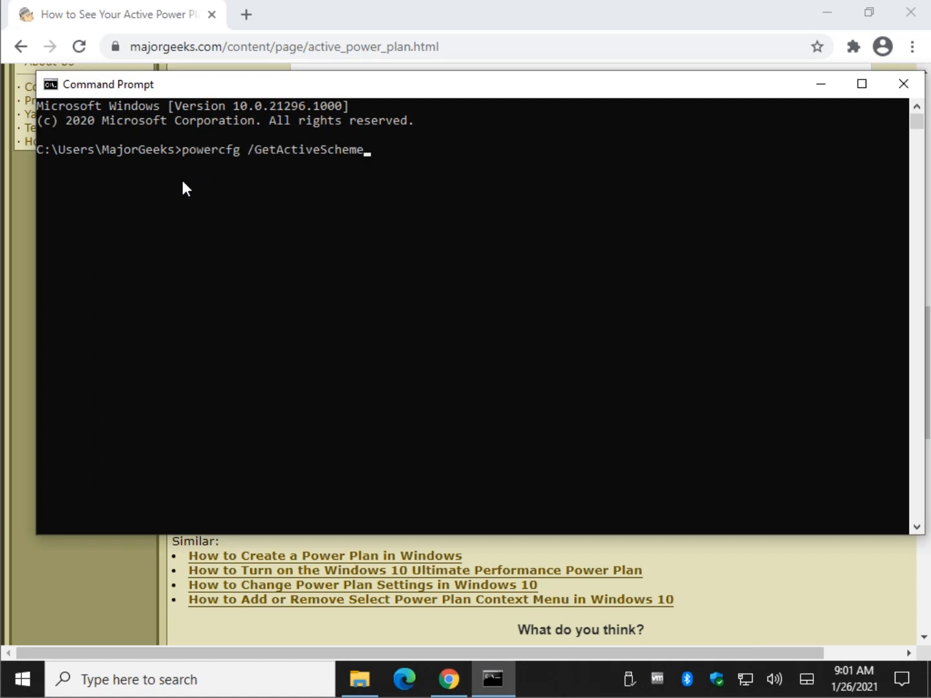
{"action": "key", "text": "enter"}
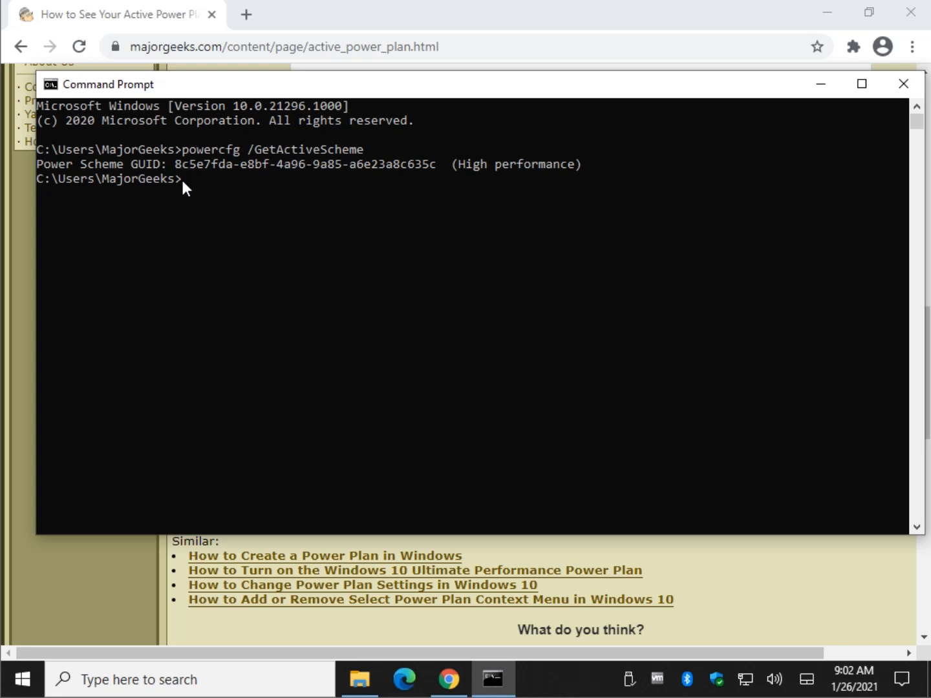
Resize and then close the Command Prompt window.
{"action": "left_click_drag", "start_coordinate": [106, 84], "coordinate": [213, 121]}
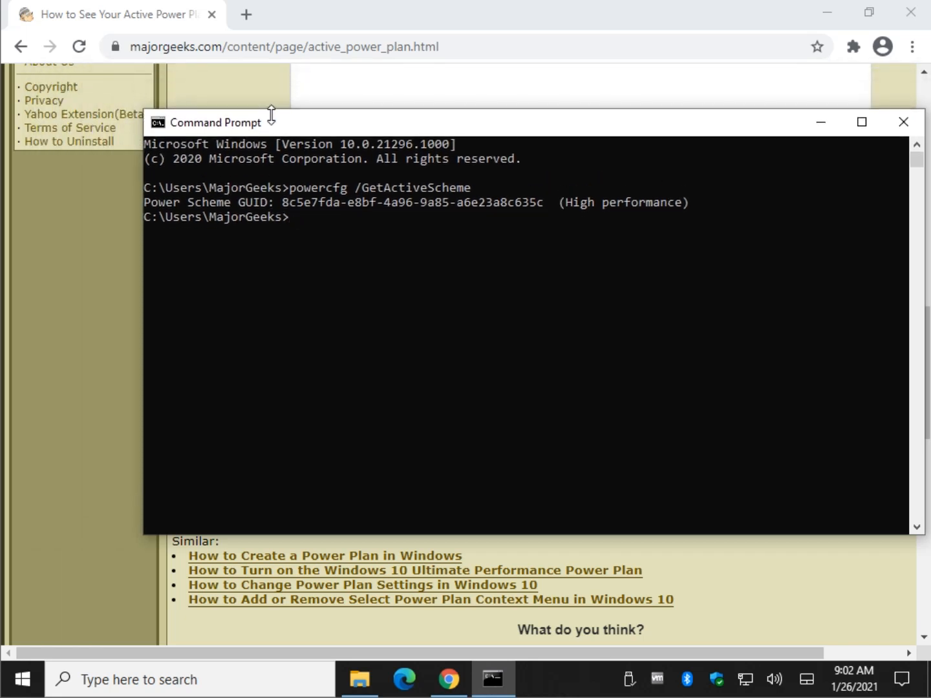
{"action": "left_click", "coordinate": [903, 122]}
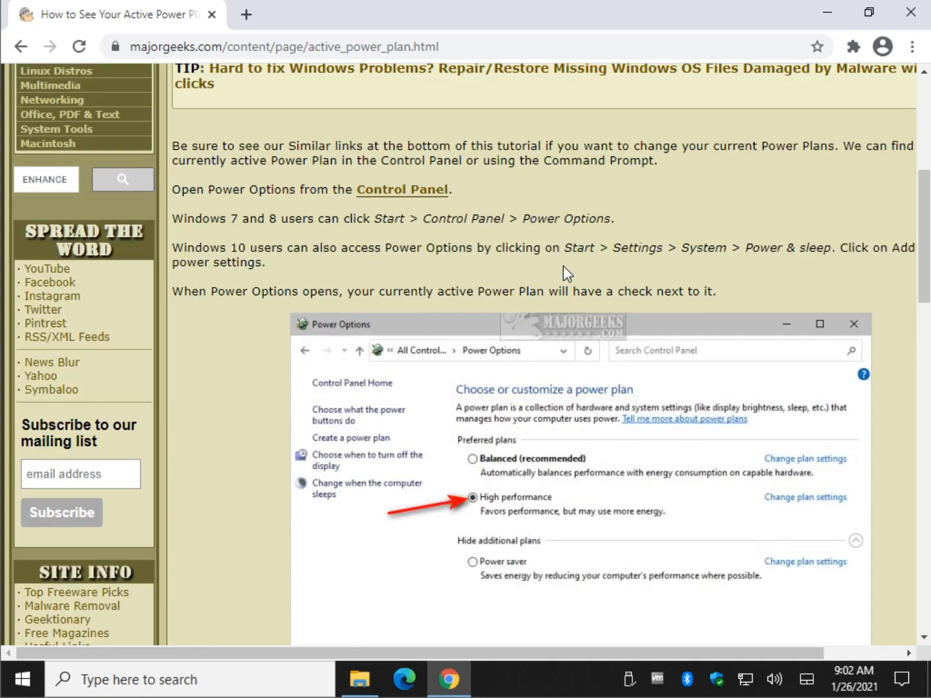
{"action": "scroll", "scroll_direction": "up", "scroll_amount": 3}
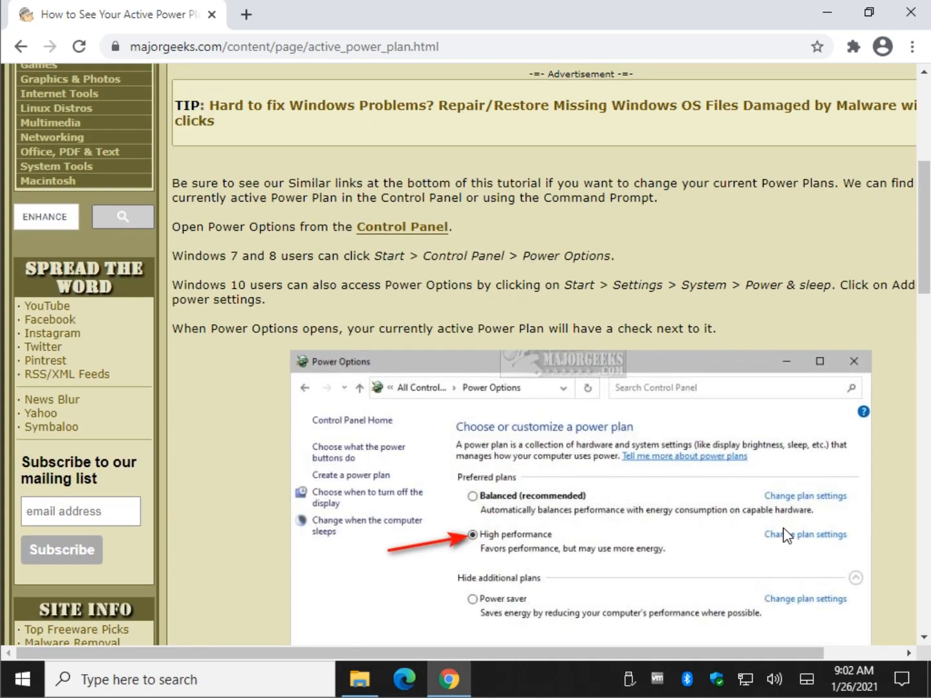
{"action": "scroll", "scroll_direction": "down", "scroll_amount": 3}
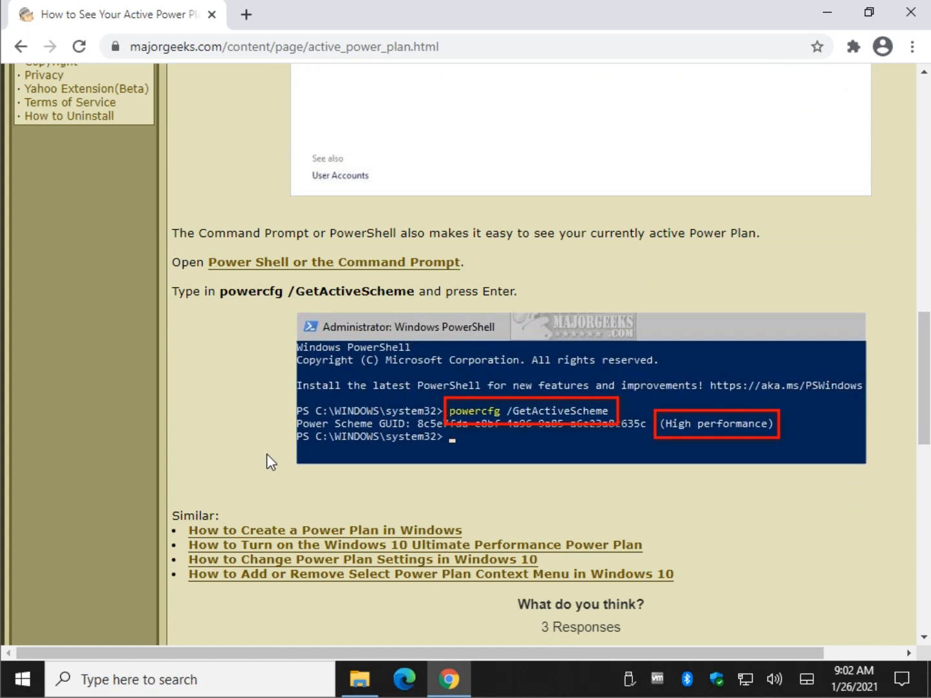
{"action": "scroll", "scroll_direction": "down", "scroll_amount": 3}
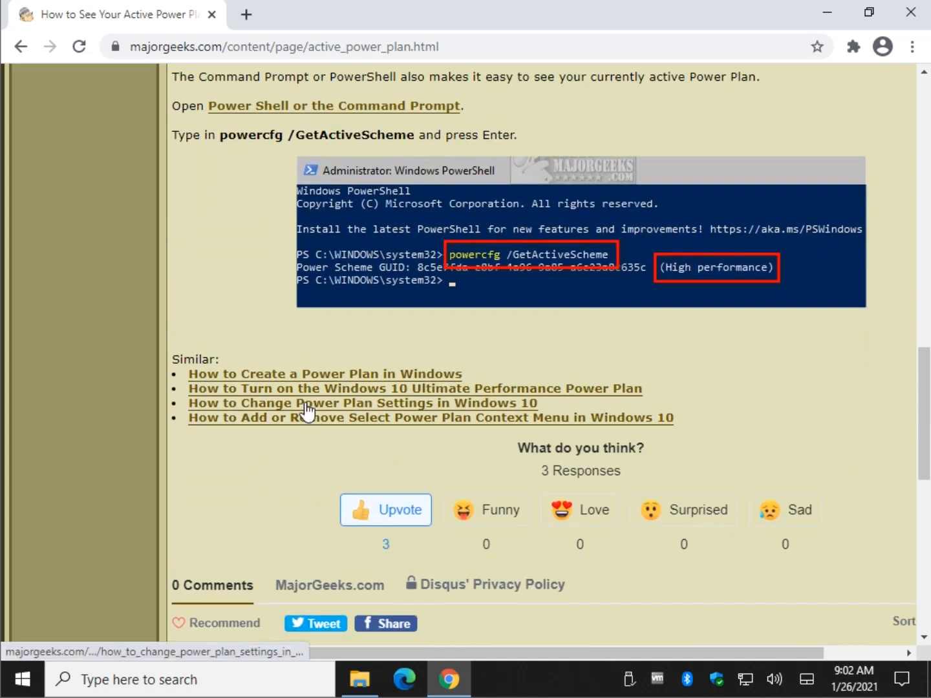
{"action": "left_click", "coordinate": [414, 388]}
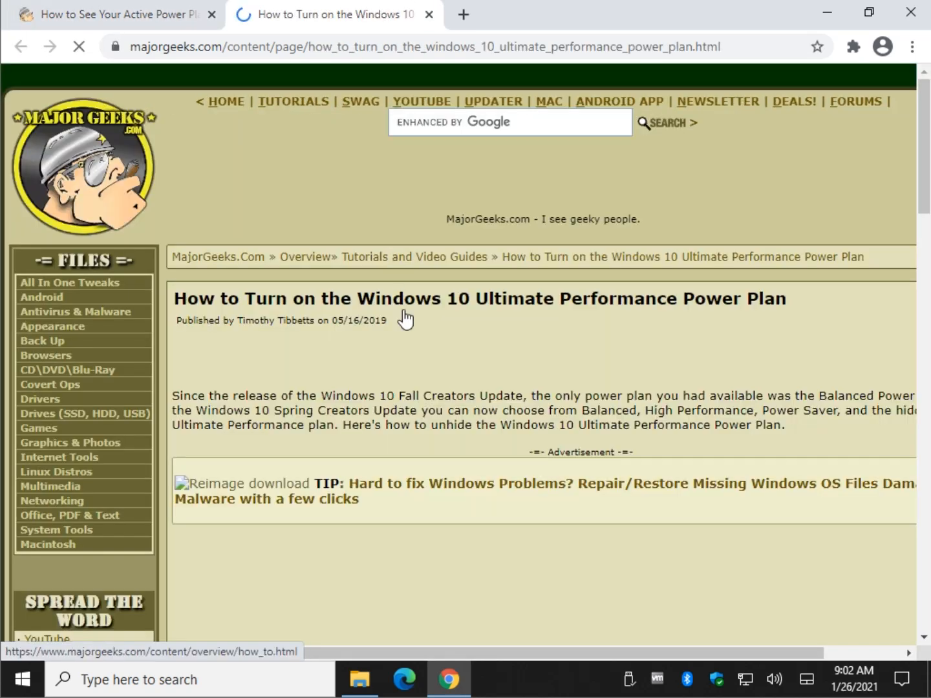
{"action": "scroll", "scroll_direction": "down", "scroll_amount": 3}
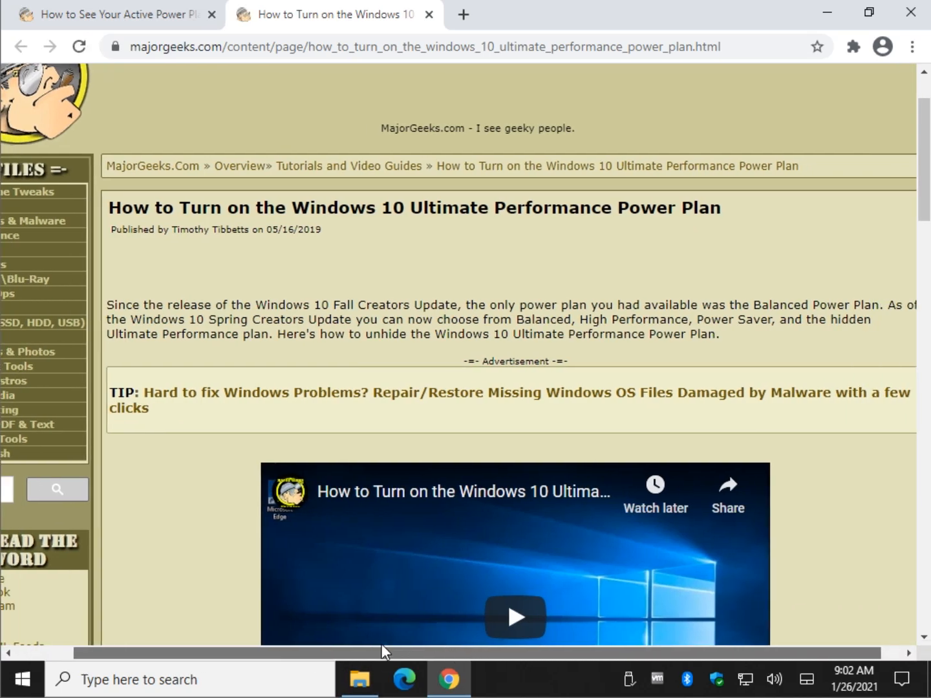
{"action": "scroll", "scroll_direction": "down", "scroll_amount": 3}
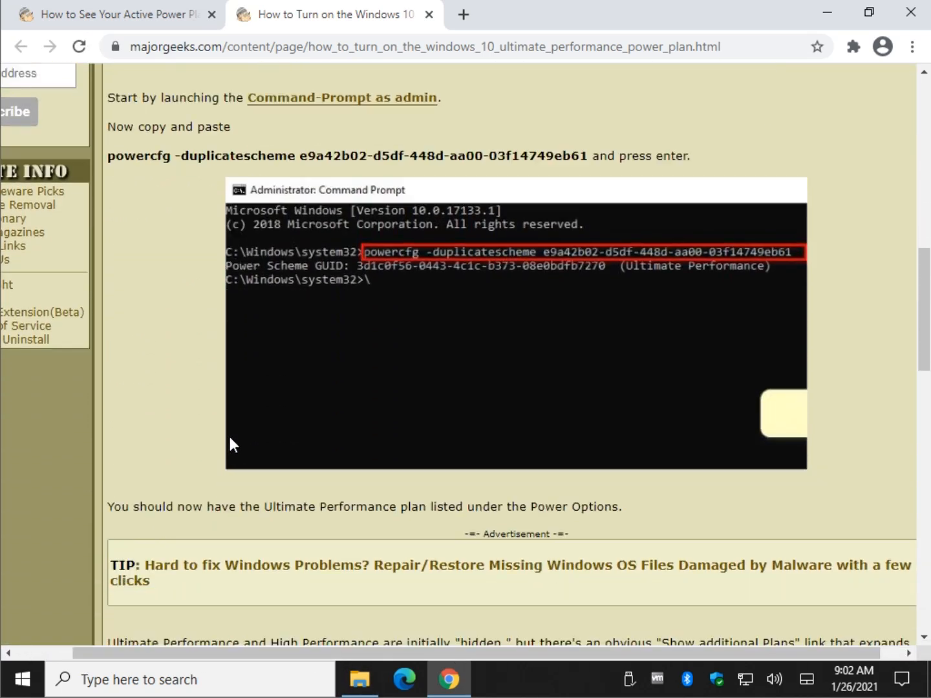
{"action": "left_click", "coordinate": [429, 14]}
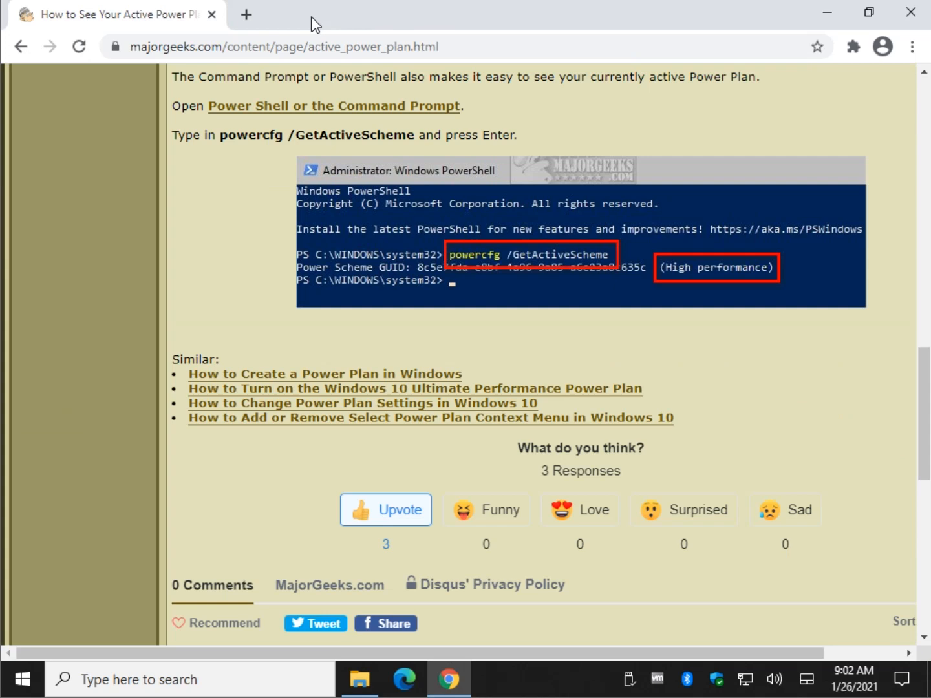
{"action": "scroll", "scroll_direction": "up", "scroll_amount": 3}
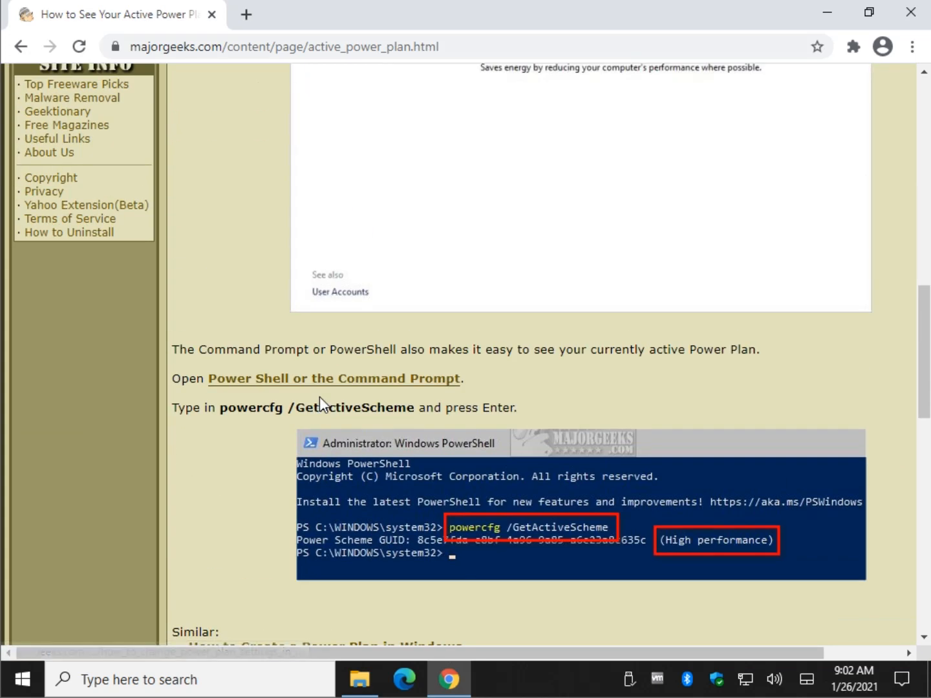
{"action": "mouse_move", "coordinate": [326, 387]}
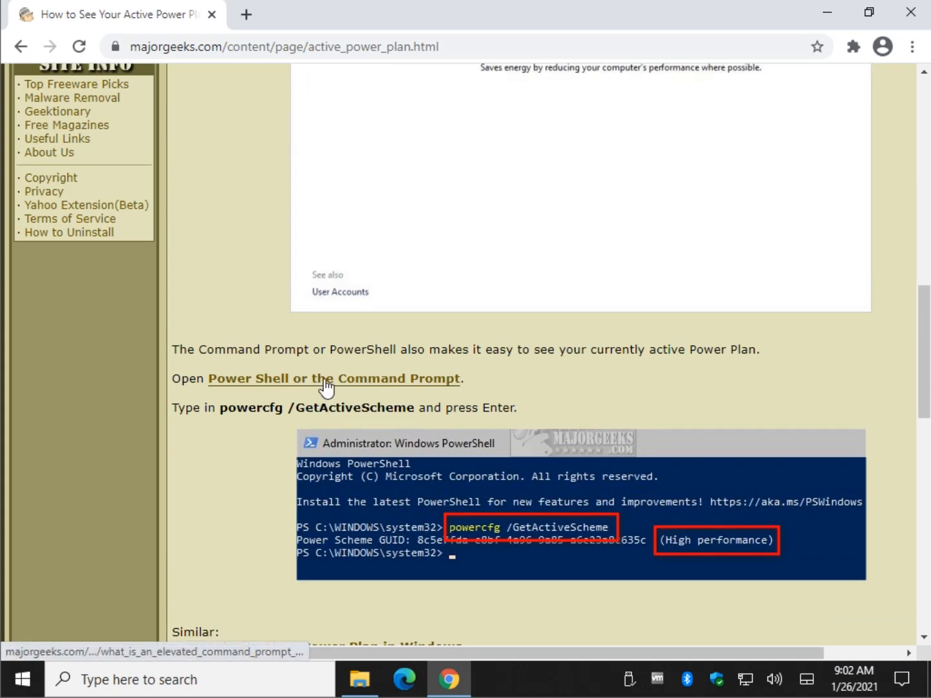
{"action": "scroll", "scroll_direction": "down", "scroll_amount": 3}
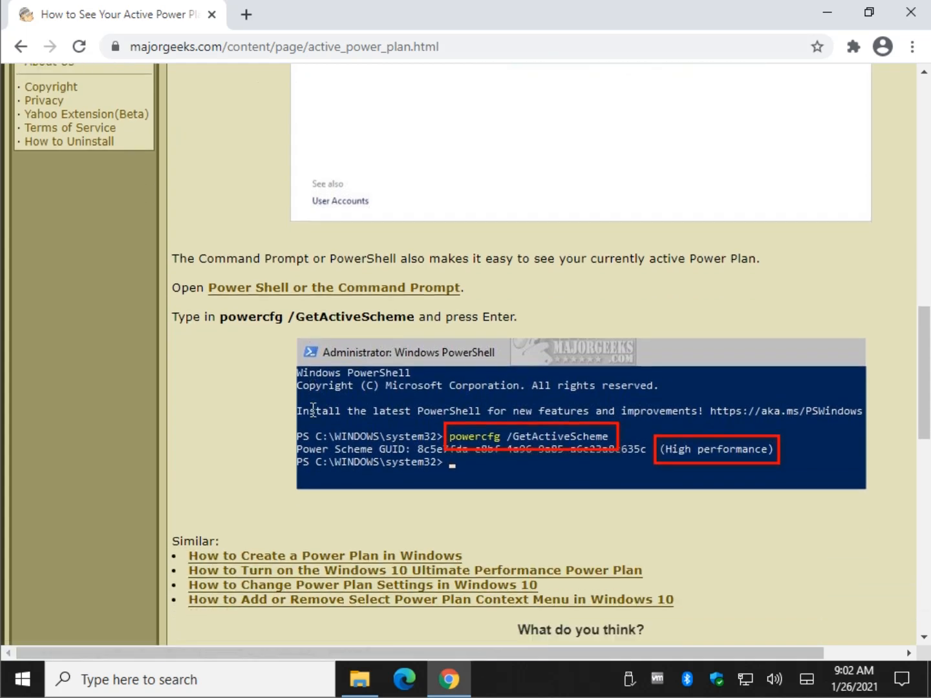
{"action": "scroll", "scroll_direction": "down", "scroll_amount": 3}
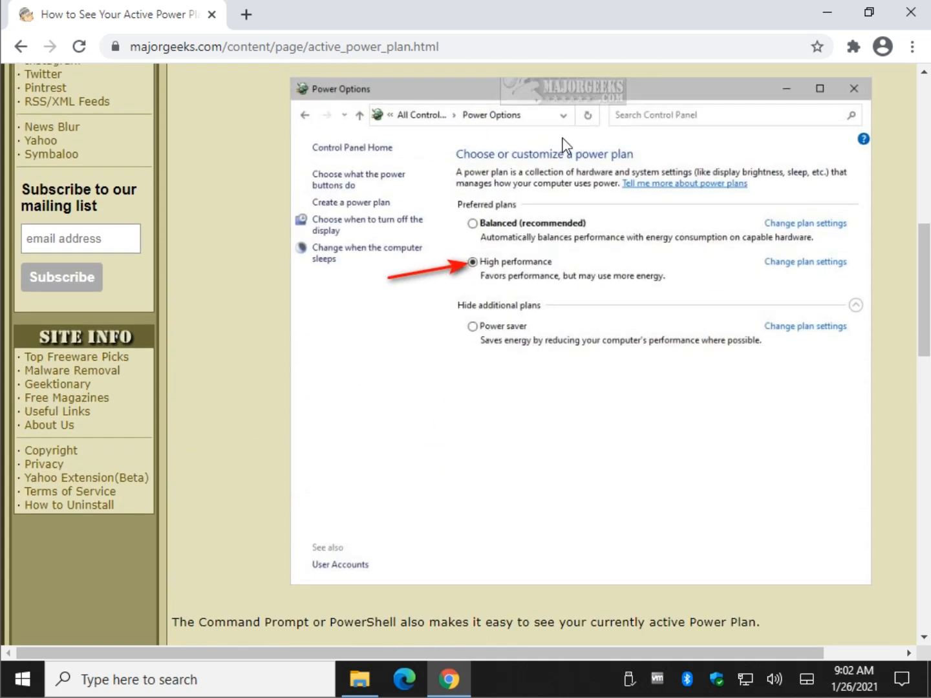
{"action": "mouse_move", "coordinate": [540, 285]}
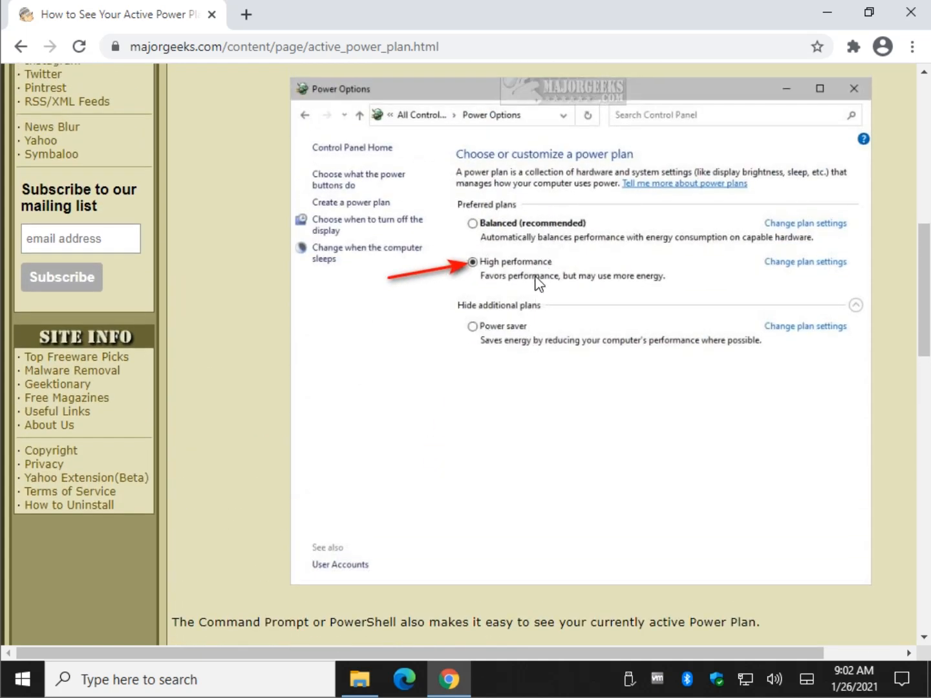
{"action": "mouse_move", "coordinate": [485, 308]}
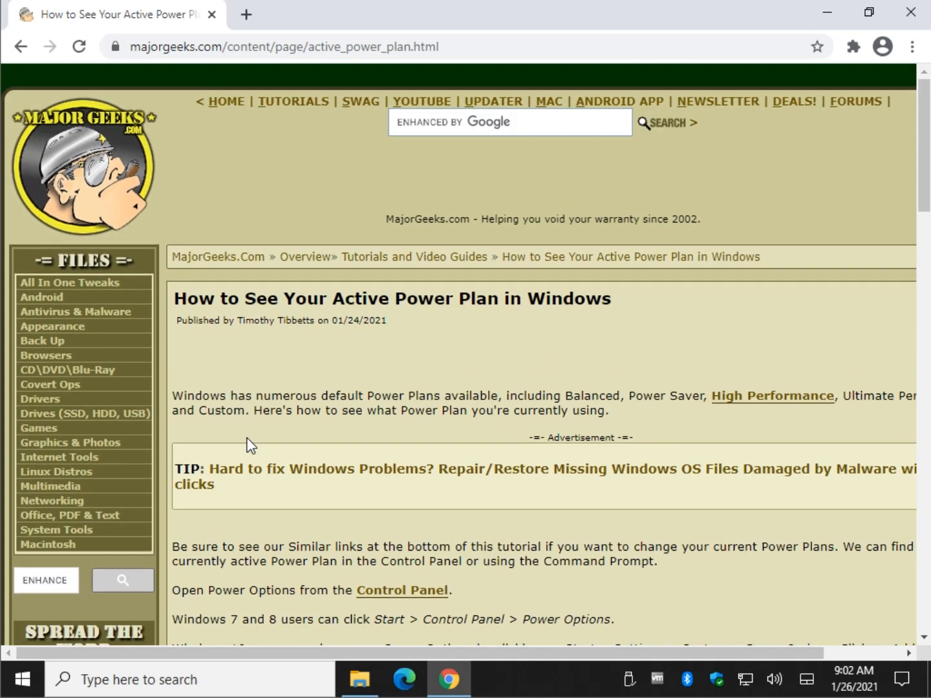
{"action": "mouse_move", "coordinate": [254, 447]}
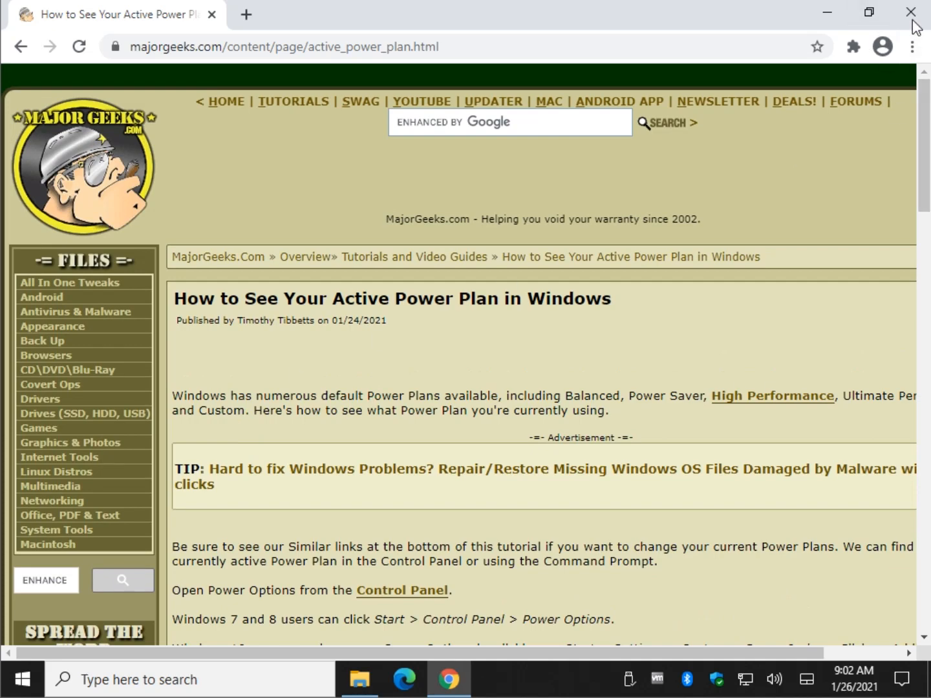
{"action": "mouse_move", "coordinate": [499, 486]}
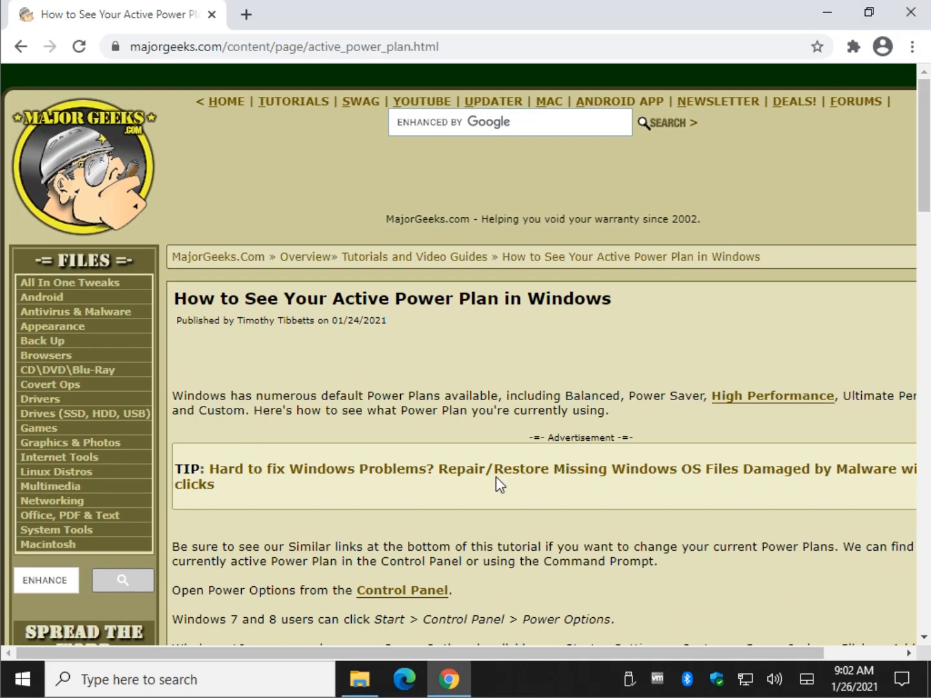
{"action": "scroll", "scroll_direction": "down", "scroll_amount": 3}
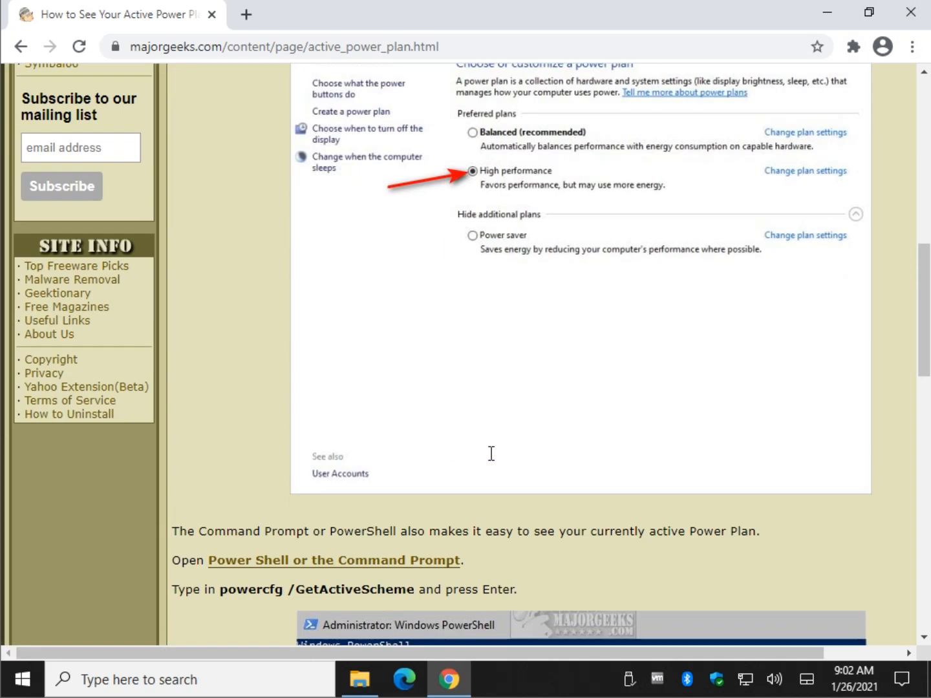
{"action": "scroll", "scroll_direction": "down", "scroll_amount": 3}
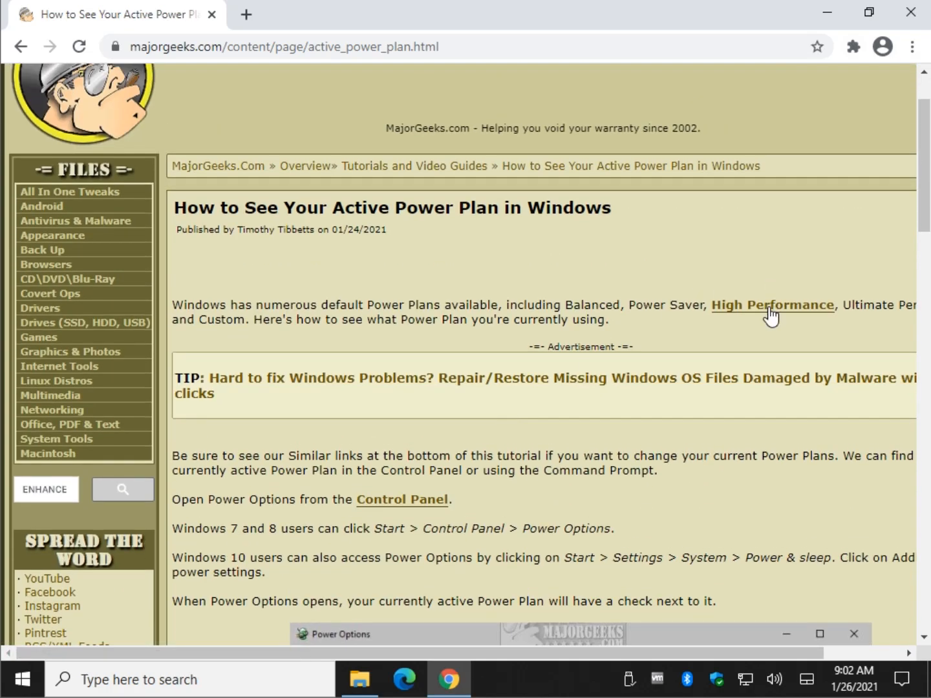
{"action": "scroll", "scroll_direction": "down", "scroll_amount": 3}
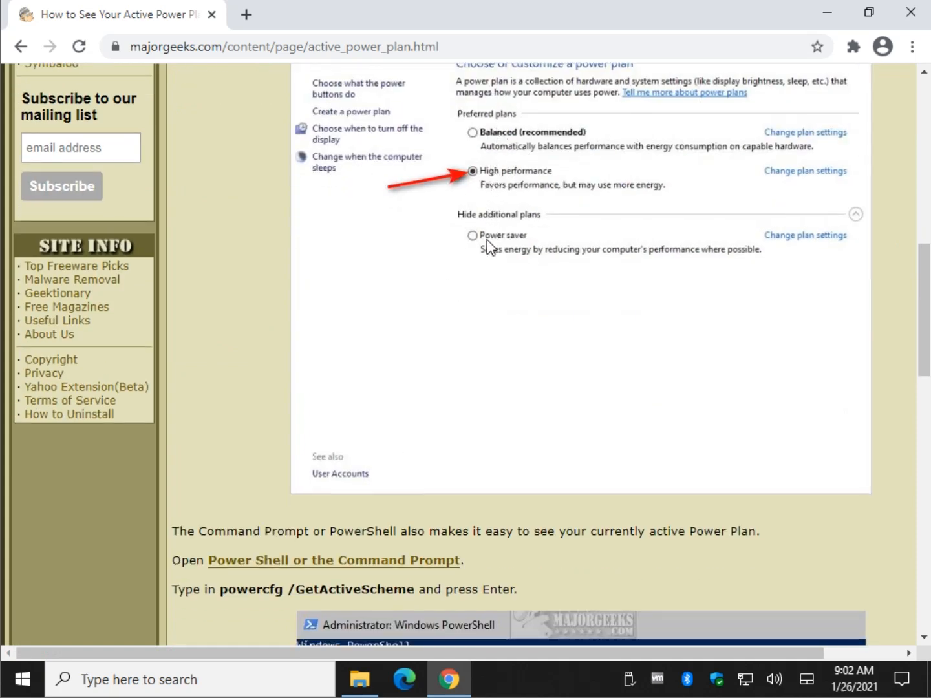
{"action": "mouse_move", "coordinate": [498, 145]}
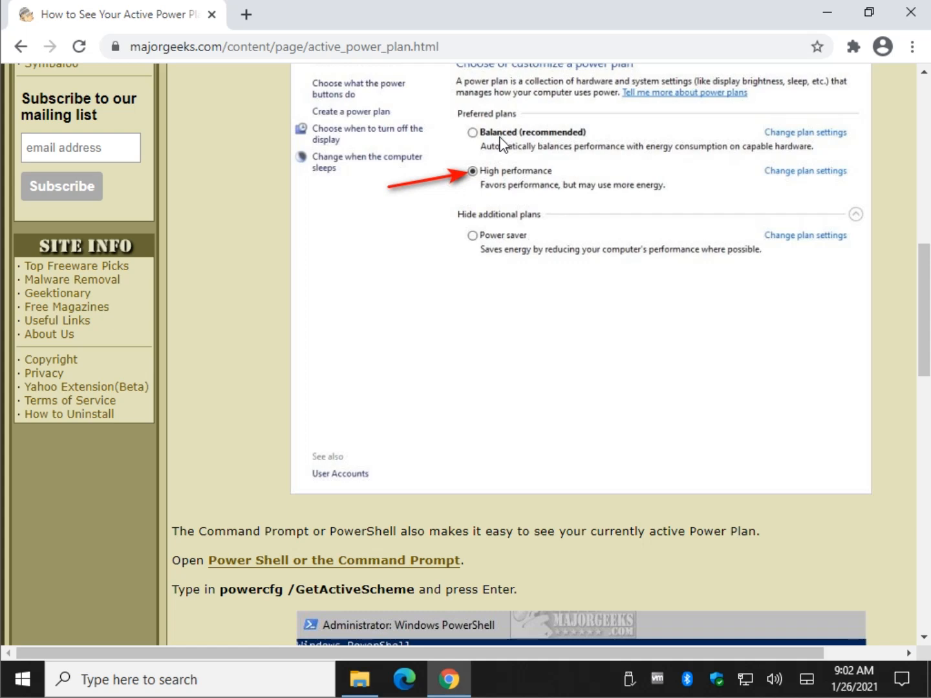
{"action": "mouse_move", "coordinate": [466, 420]}
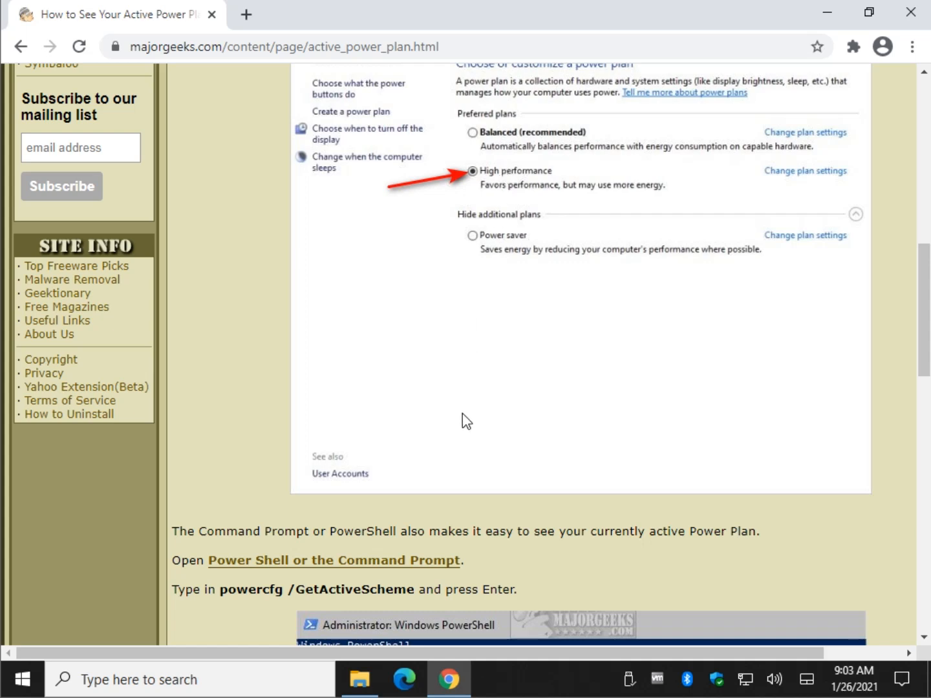
{"action": "mouse_move", "coordinate": [431, 420]}
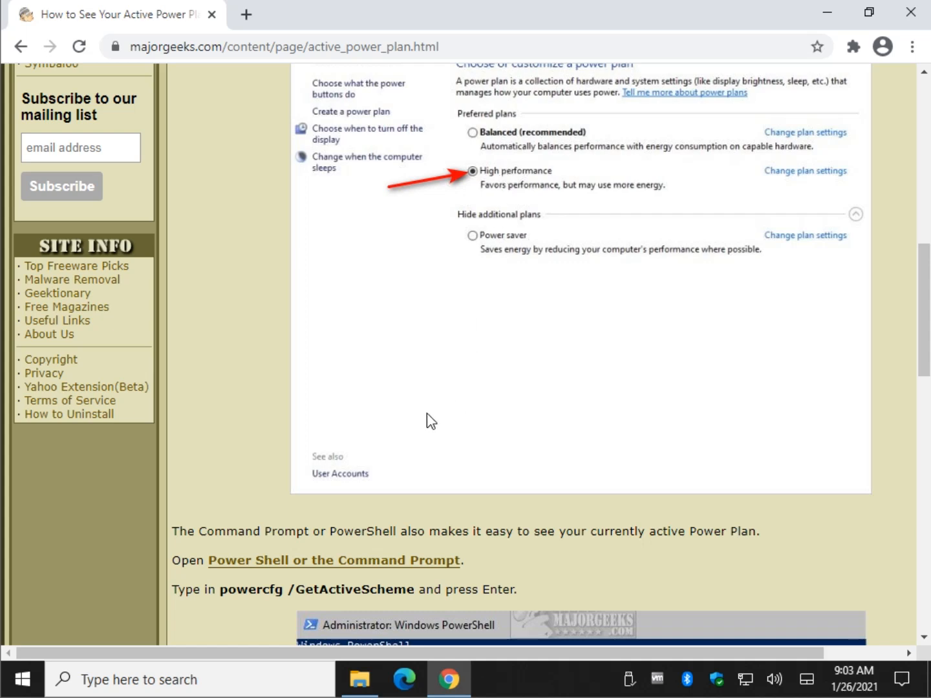